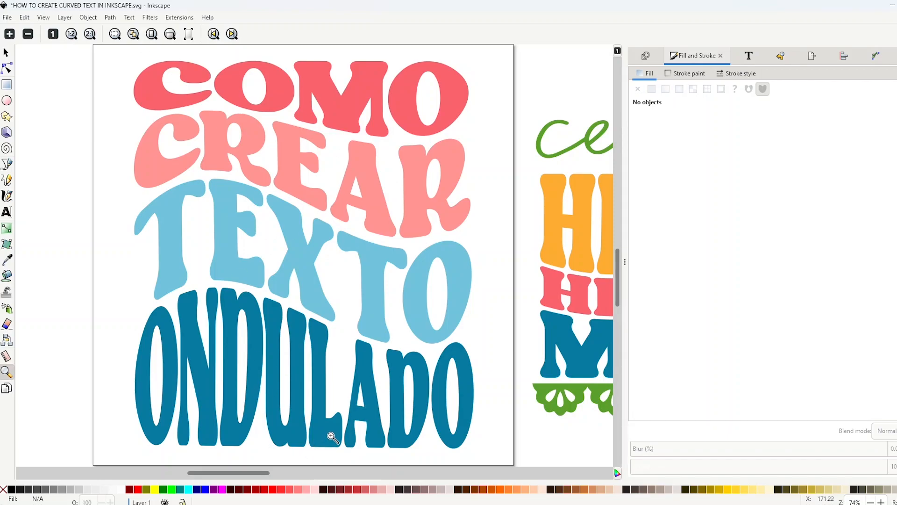
{"action": "mouse_move", "coordinate": [300, 450]}
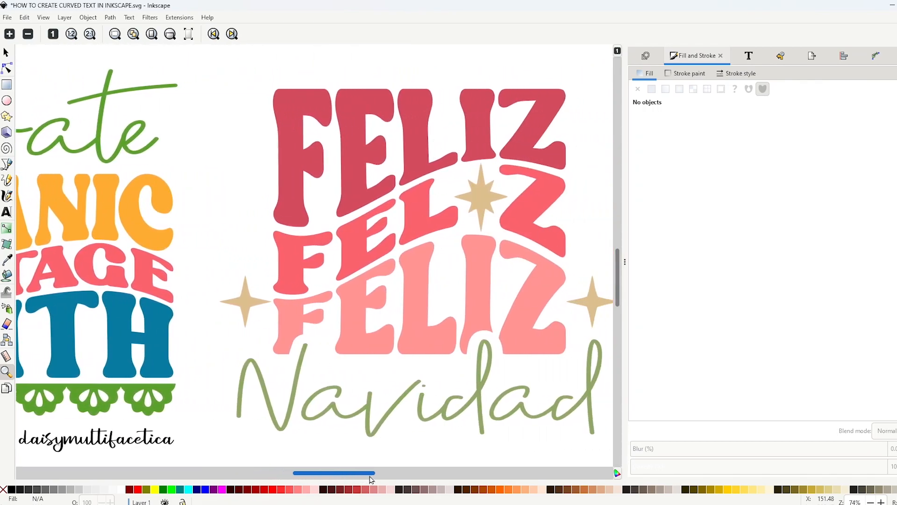
Step: Scroll and drag the canvas view into position before adjusting the document
{"action": "left_click_drag", "start_coordinate": [333, 473], "coordinate": [401, 473]}
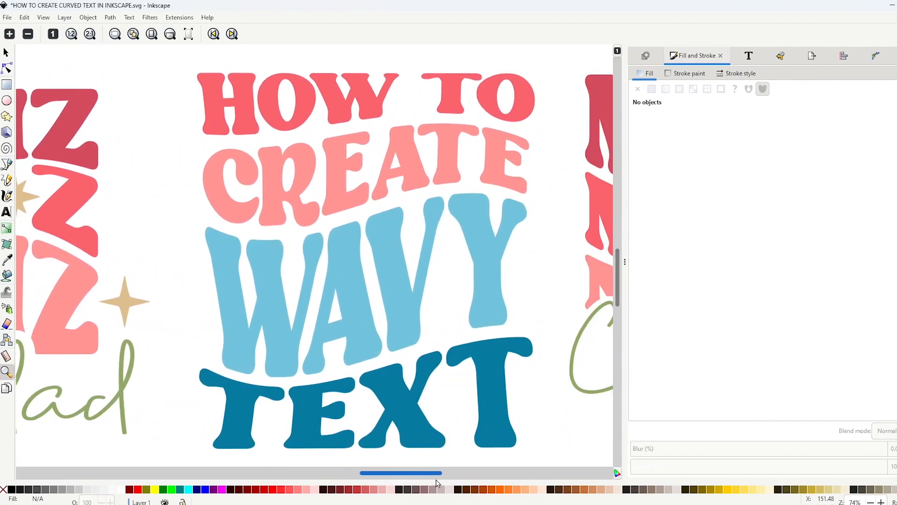
{"action": "left_click_drag", "start_coordinate": [401, 473], "coordinate": [440, 473]}
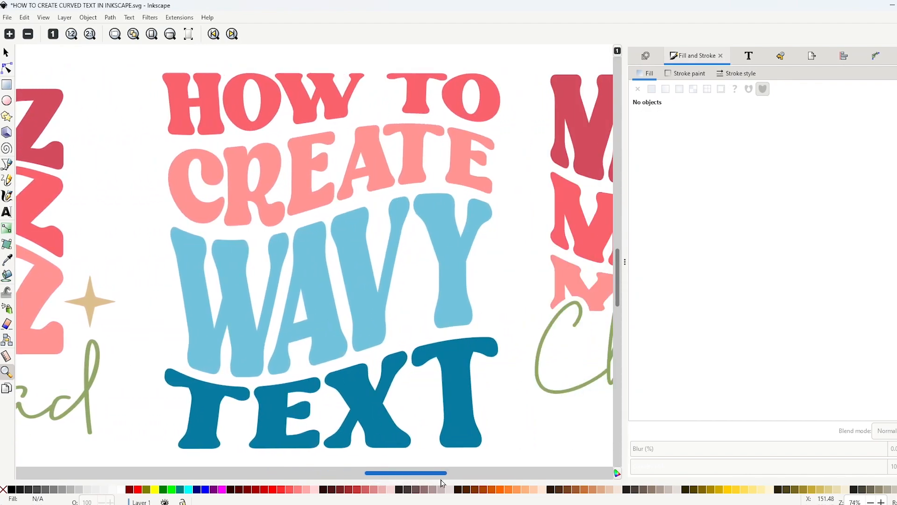
{"action": "left_click_drag", "start_coordinate": [405, 472], "coordinate": [458, 472]}
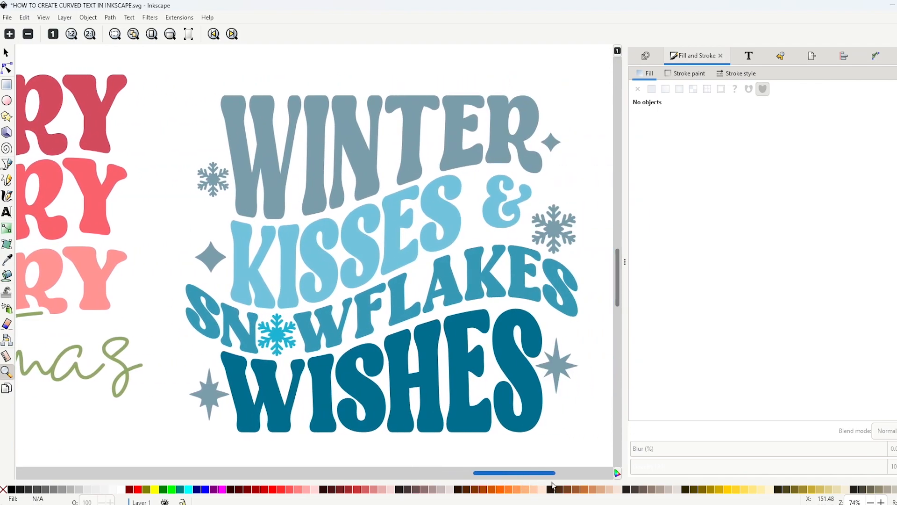
{"action": "scroll", "scroll_direction": "right", "scroll_amount": 3}
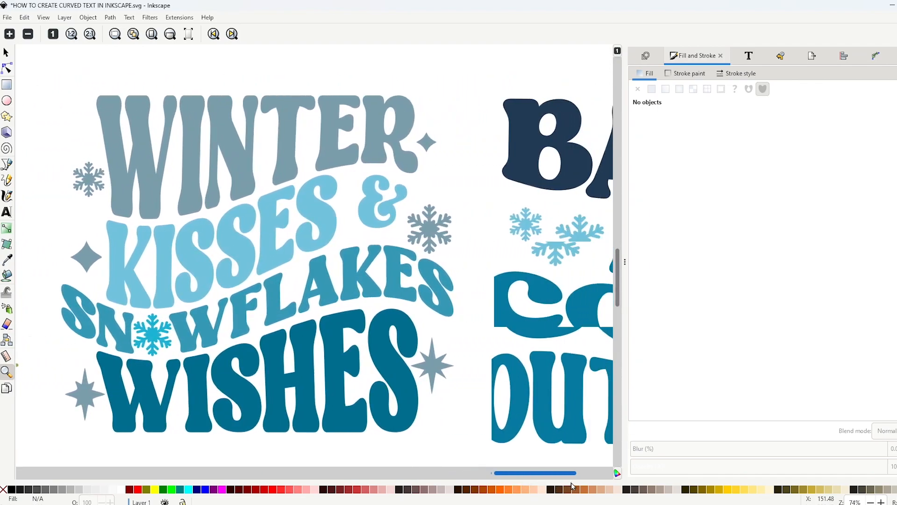
{"action": "scroll", "scroll_direction": "right", "scroll_amount": 3}
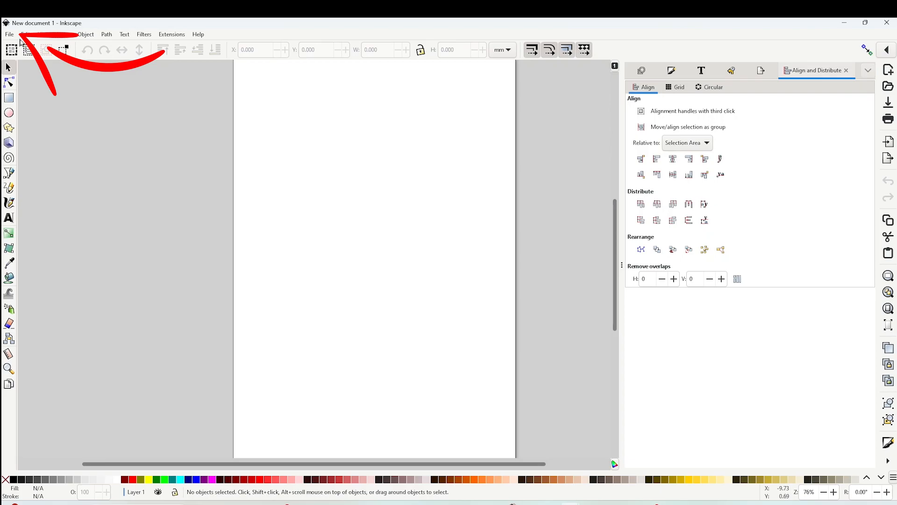
Step: Set the page size in Document Properties to a custom 12 × 12 inch square
{"action": "left_click", "coordinate": [9, 34]}
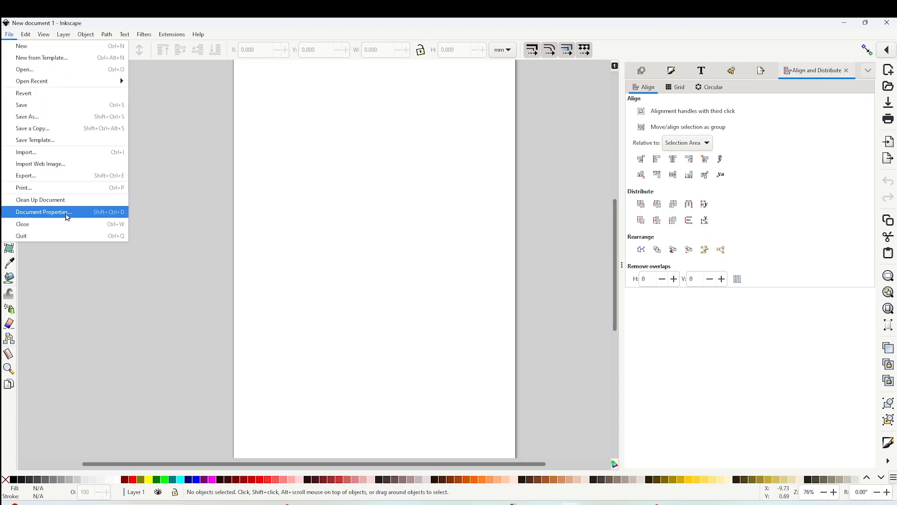
{"action": "left_click", "coordinate": [43, 211]}
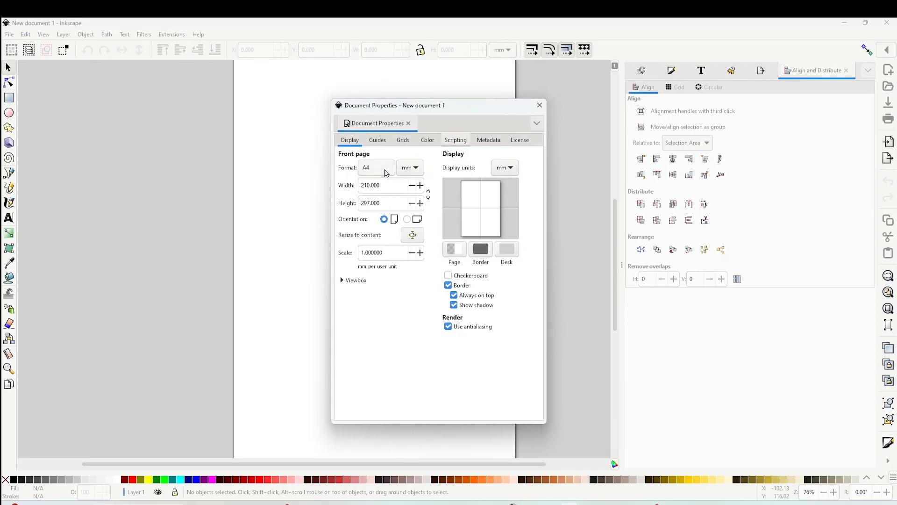
{"action": "mouse_move", "coordinate": [385, 172]}
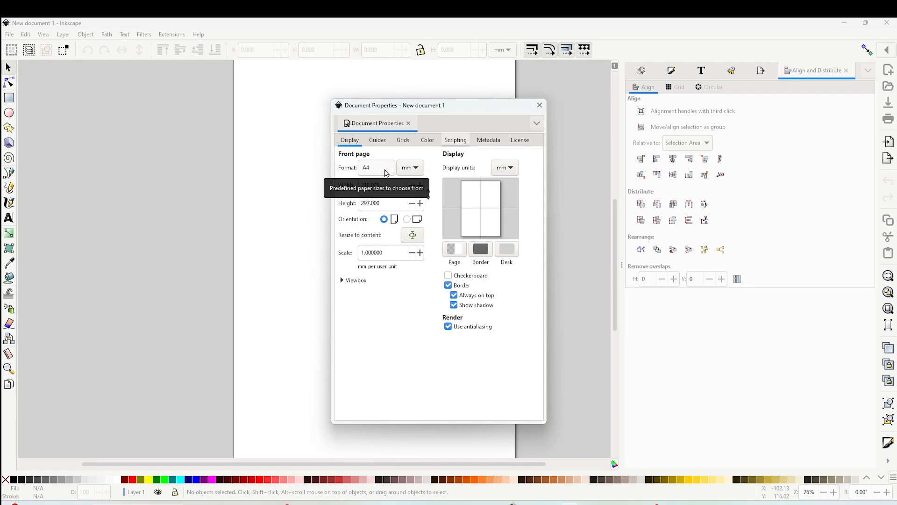
{"action": "left_click", "coordinate": [376, 167]}
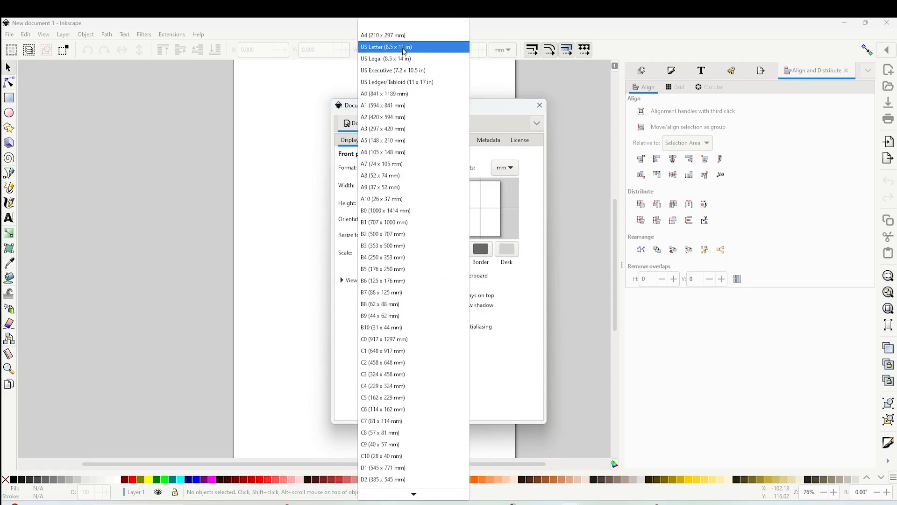
{"action": "left_click", "coordinate": [390, 47]}
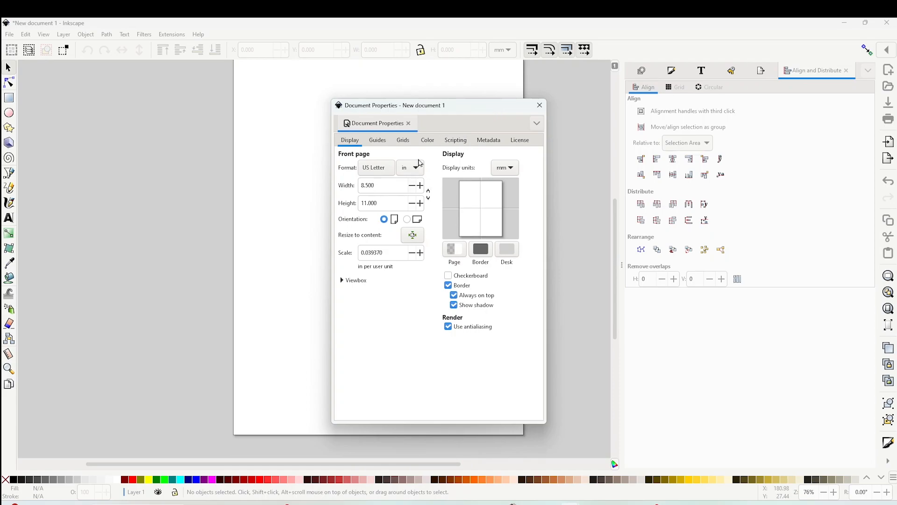
{"action": "triple_click", "coordinate": [383, 185]}
{"action": "type", "text": "12.000"}
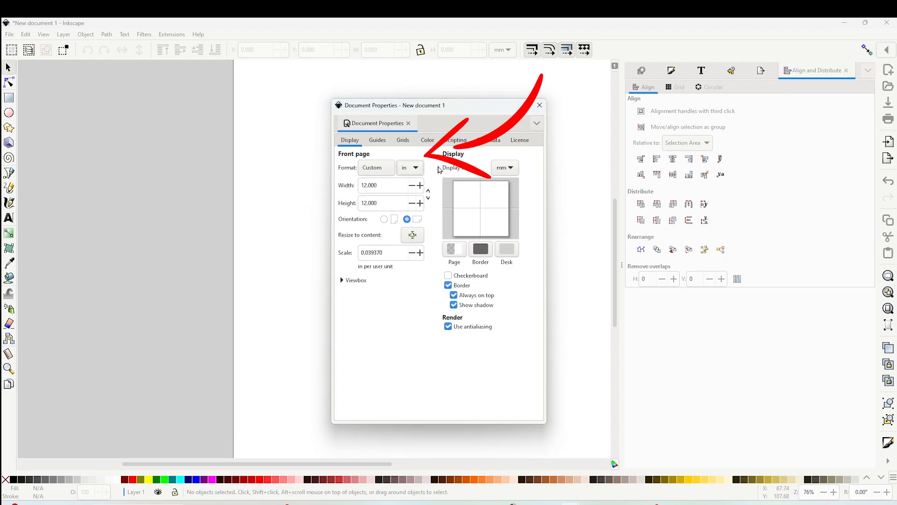
{"action": "mouse_move", "coordinate": [418, 173]}
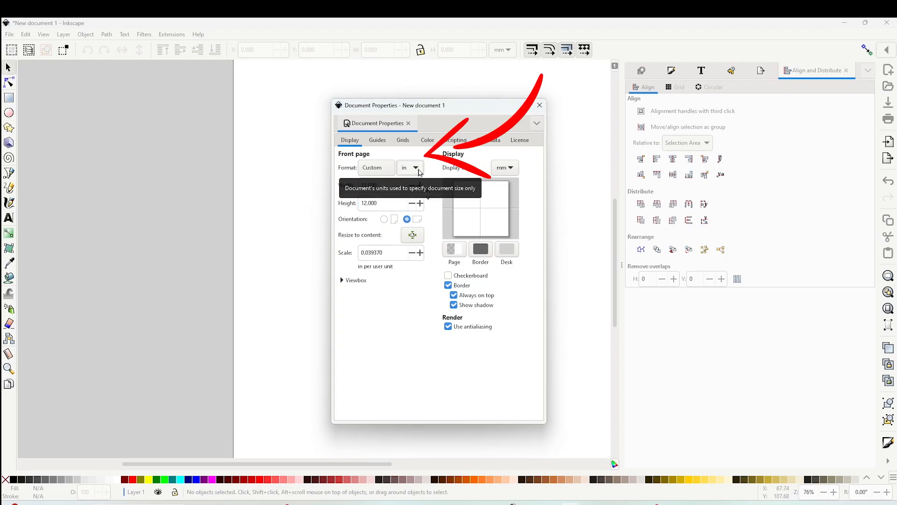
{"action": "left_click", "coordinate": [417, 168]}
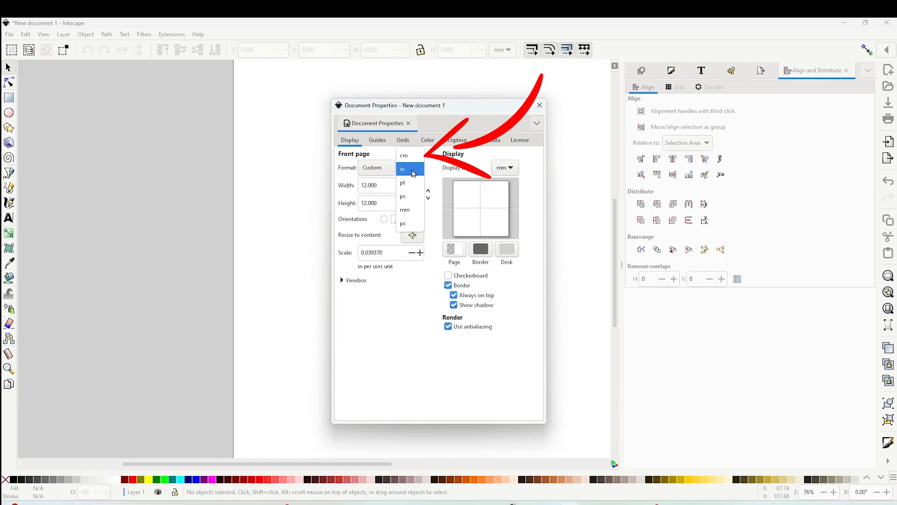
{"action": "left_click", "coordinate": [402, 168]}
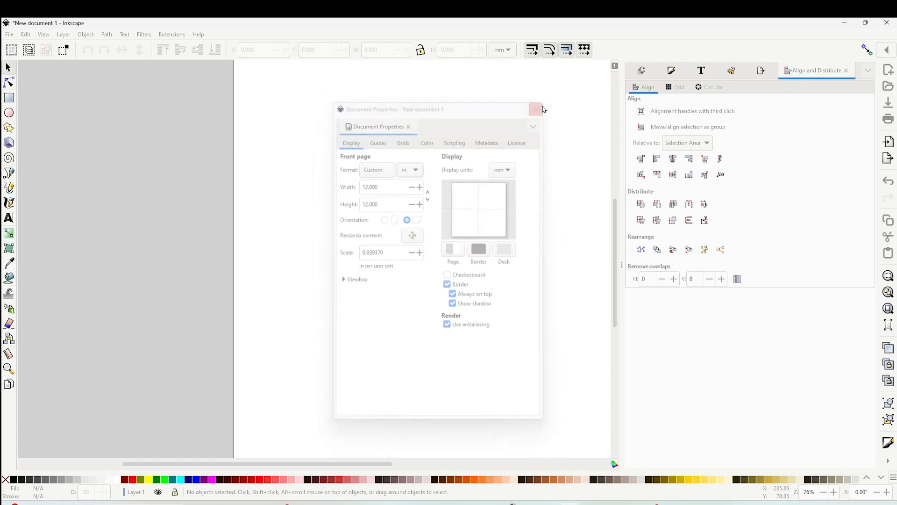
{"action": "left_click", "coordinate": [535, 108]}
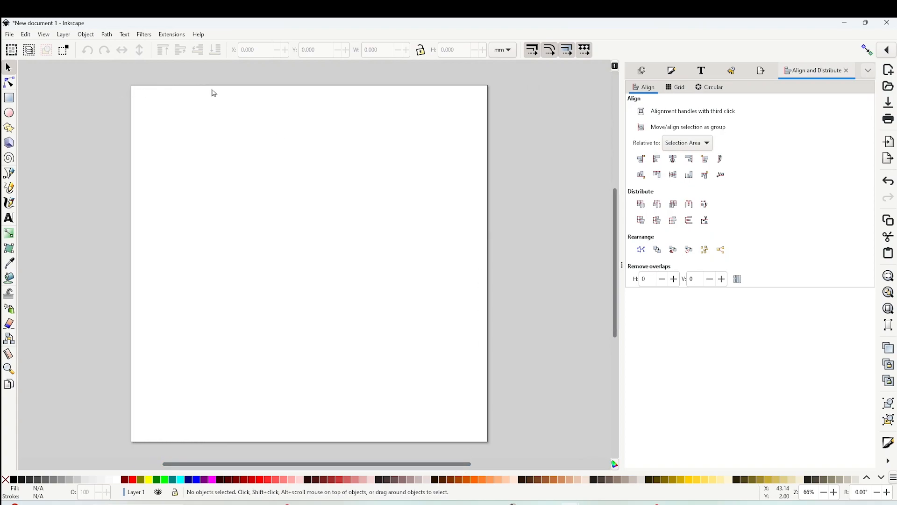
Step: Write WINTER and WISHES as separate text objects on the upper page
{"action": "left_click", "coordinate": [8, 217]}
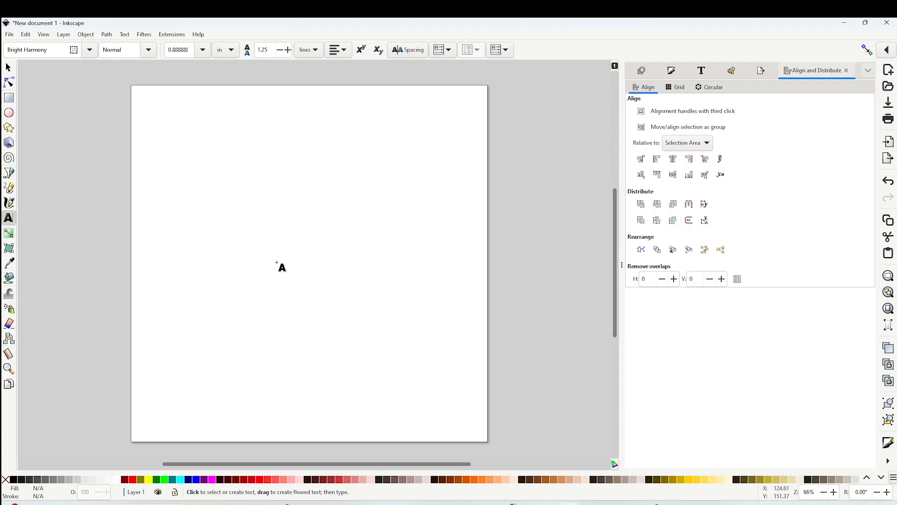
{"action": "mouse_move", "coordinate": [275, 257]}
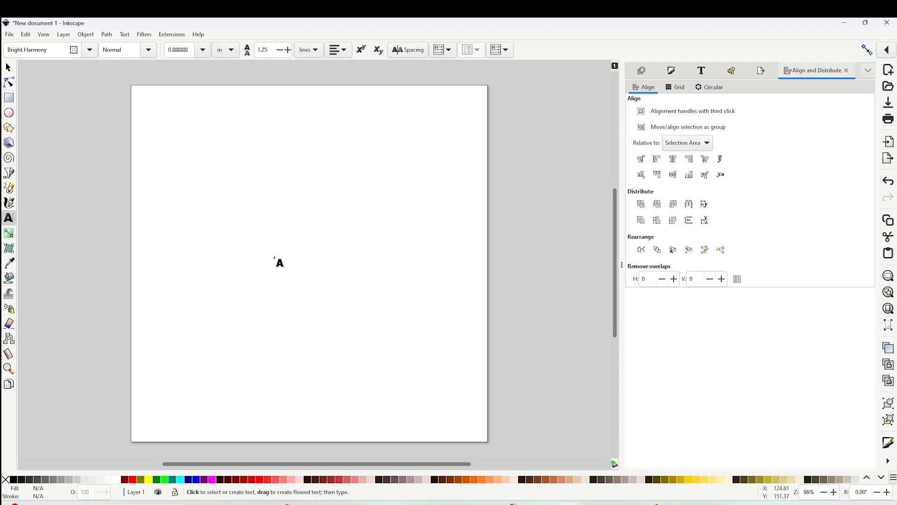
{"action": "mouse_move", "coordinate": [213, 209]}
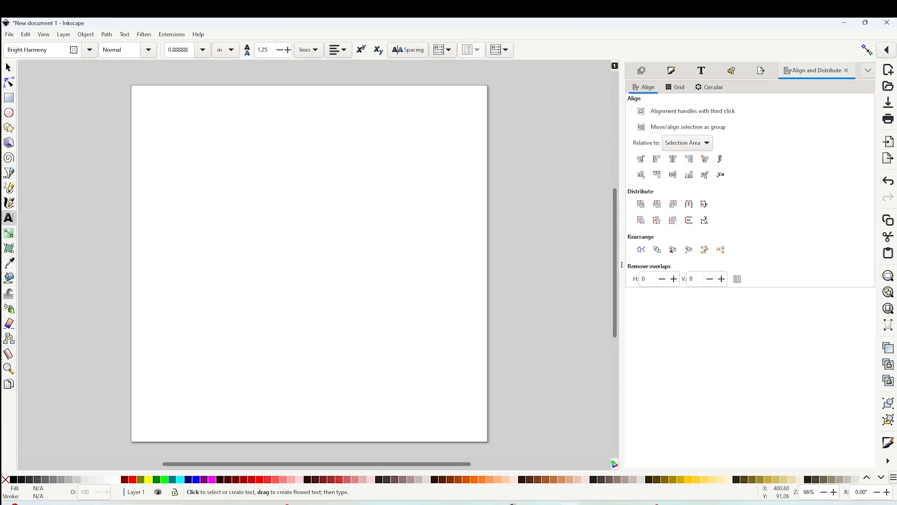
{"action": "left_click", "coordinate": [214, 169]}
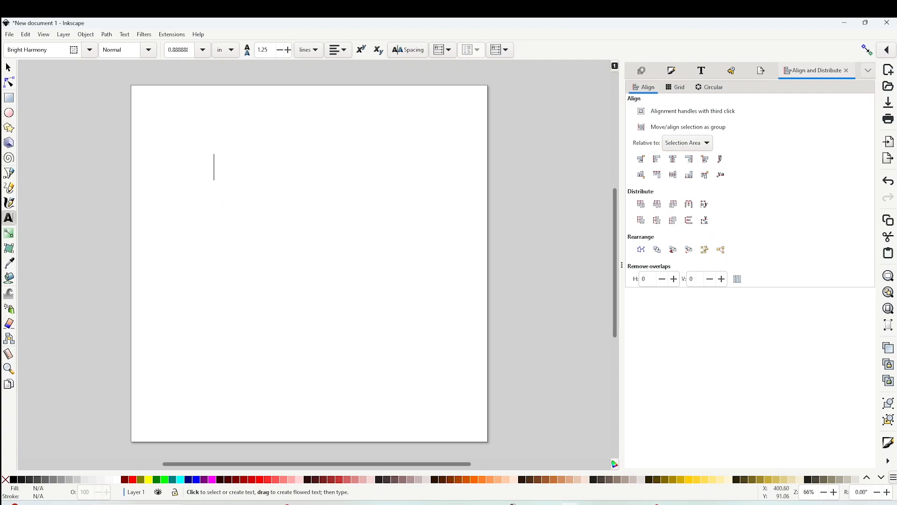
{"action": "type", "text": "WINTER"}
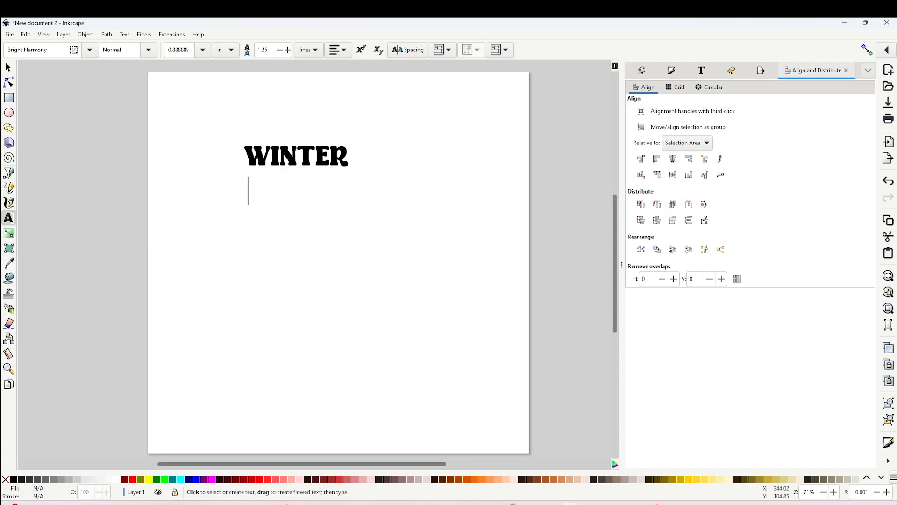
{"action": "type", "text": "WISHES"}
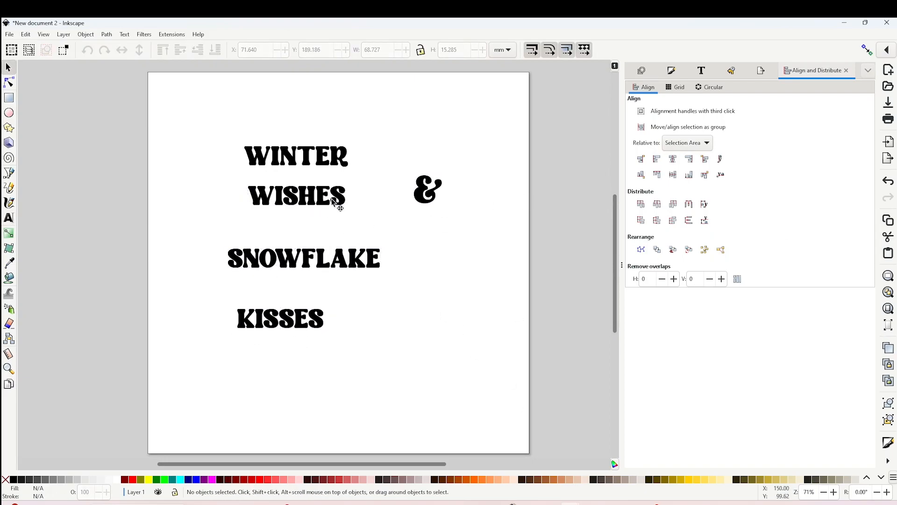
Step: Move the ampersand beside WISHES and rearrange the word layout on the page
{"action": "left_click", "coordinate": [295, 196]}
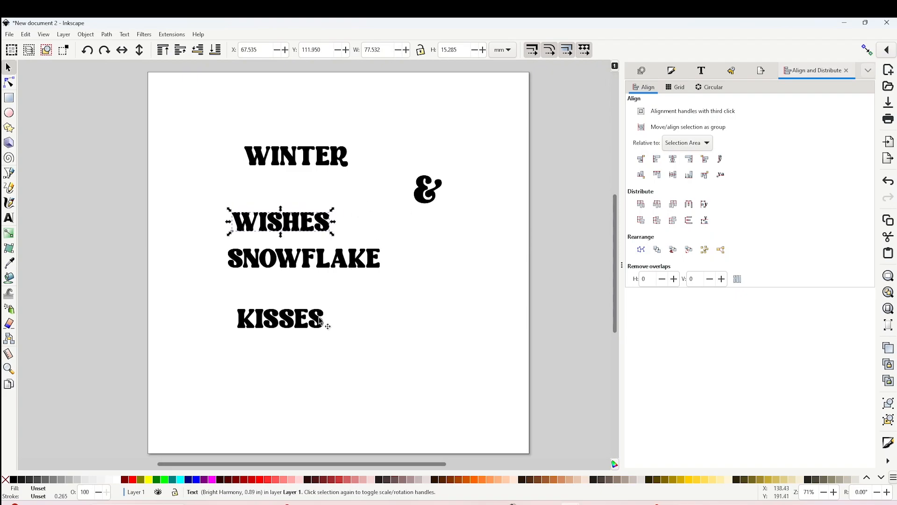
{"action": "left_click_drag", "start_coordinate": [426, 189], "coordinate": [377, 221]}
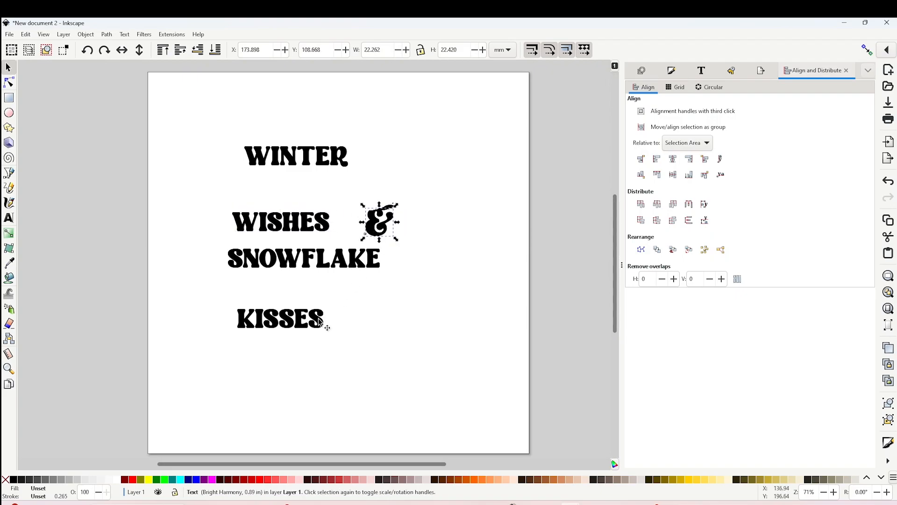
{"action": "left_click_drag", "start_coordinate": [303, 259], "coordinate": [307, 299]}
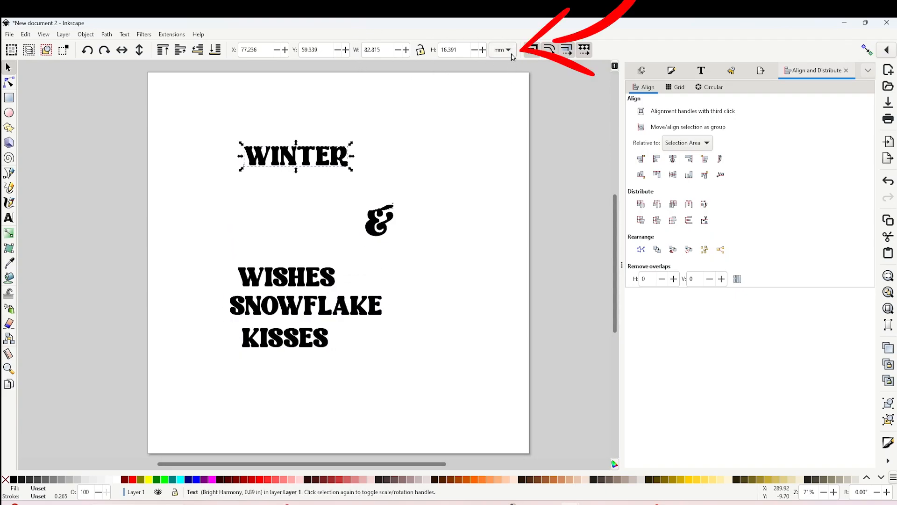
Step: Switch toolbar units to inches and make WINTER 9 inches wide
{"action": "left_click", "coordinate": [508, 49]}
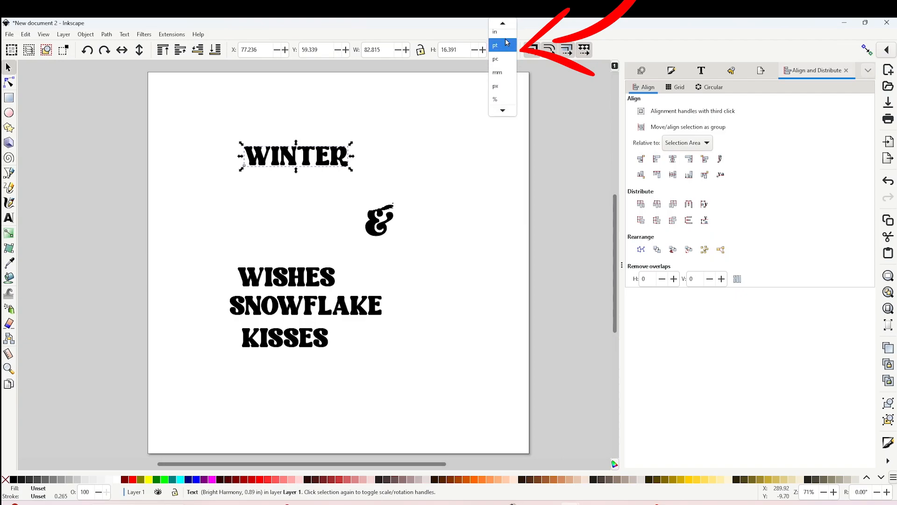
{"action": "left_click", "coordinate": [494, 32]}
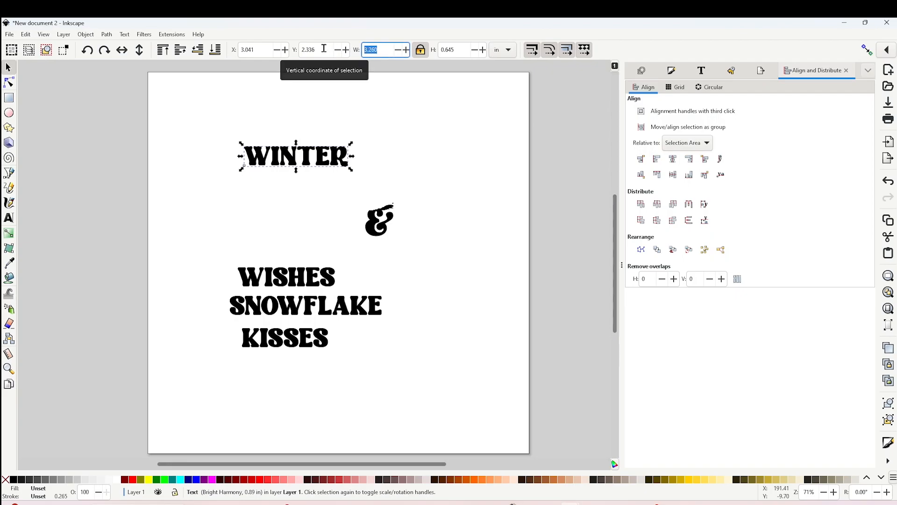
{"action": "type", "text": "9"}
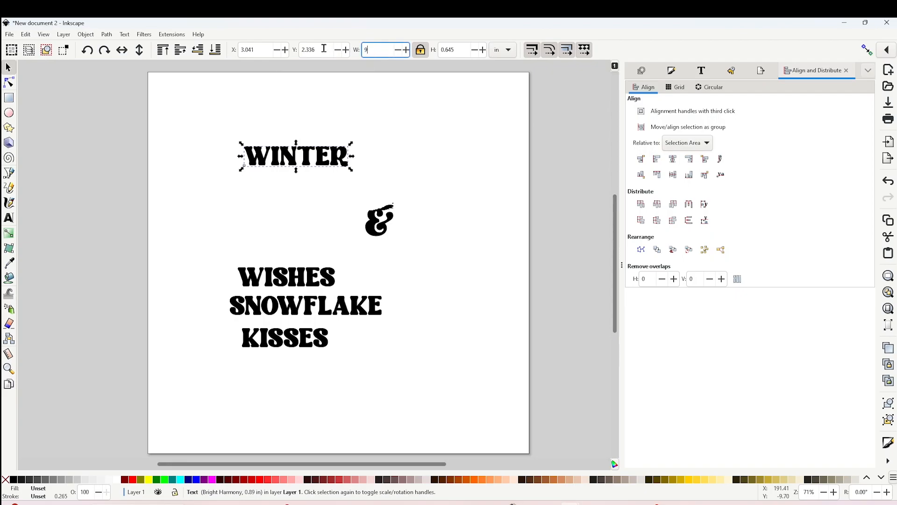
{"action": "key", "text": "Return"}
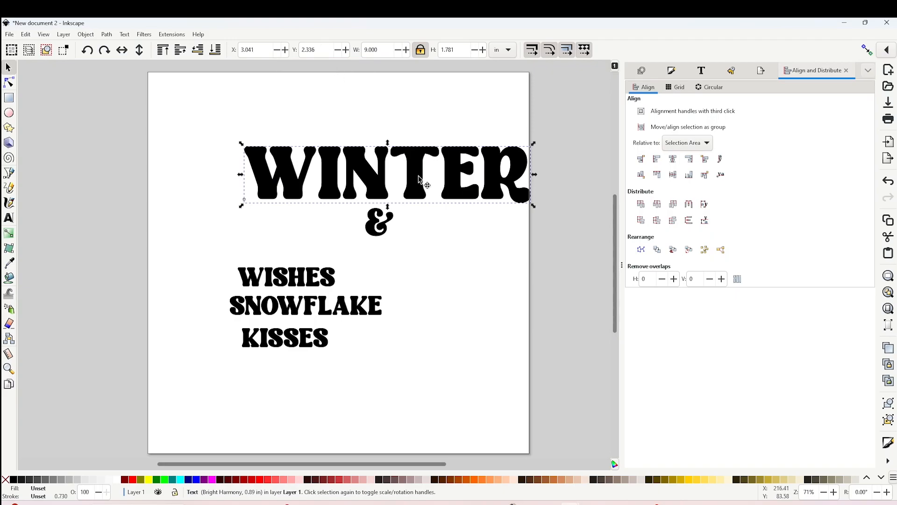
Step: Place WINTER at the top of the stack and select all four text lines
{"action": "left_click_drag", "start_coordinate": [386, 174], "coordinate": [343, 155]}
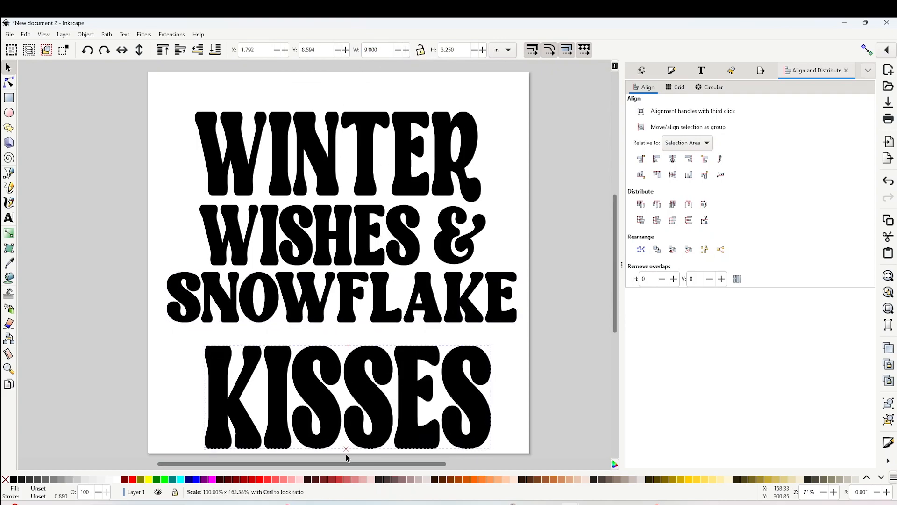
{"action": "left_click", "coordinate": [173, 114]}
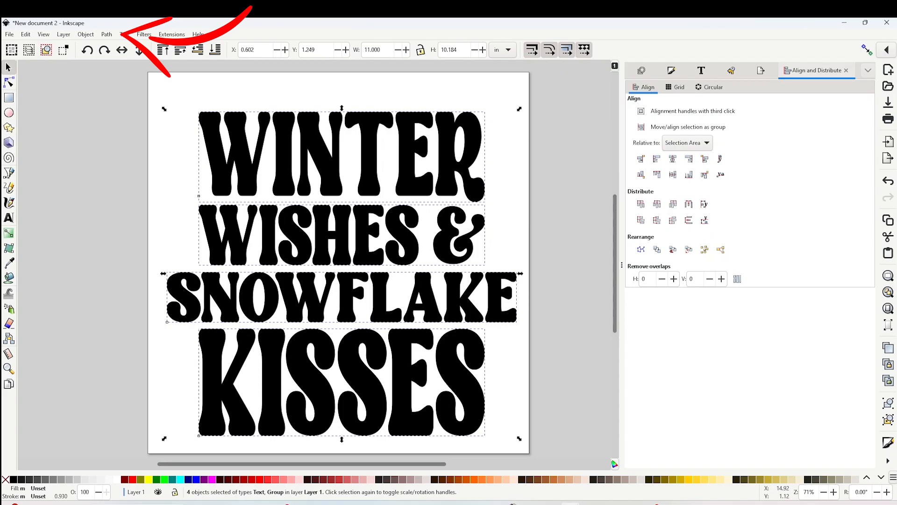
Step: Convert the text to paths, ungroup the letters and combine them into one path
{"action": "left_click", "coordinate": [107, 33]}
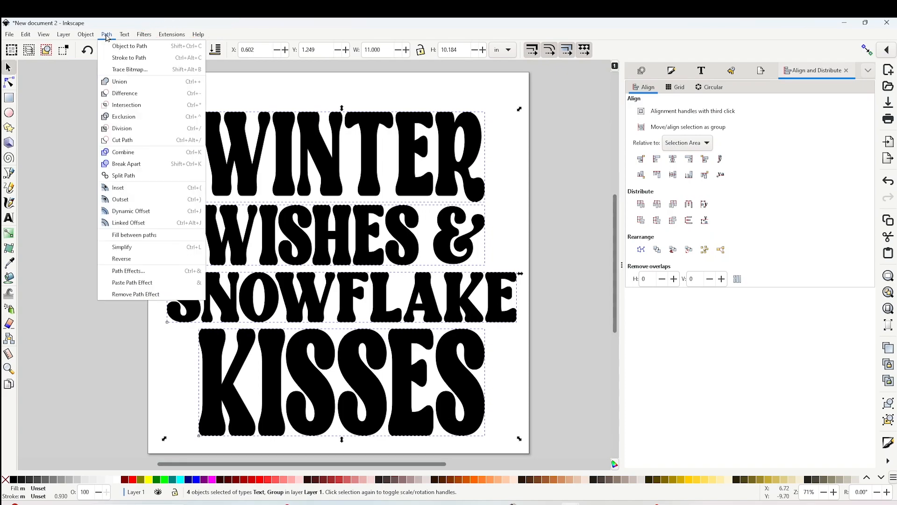
{"action": "mouse_move", "coordinate": [140, 45]}
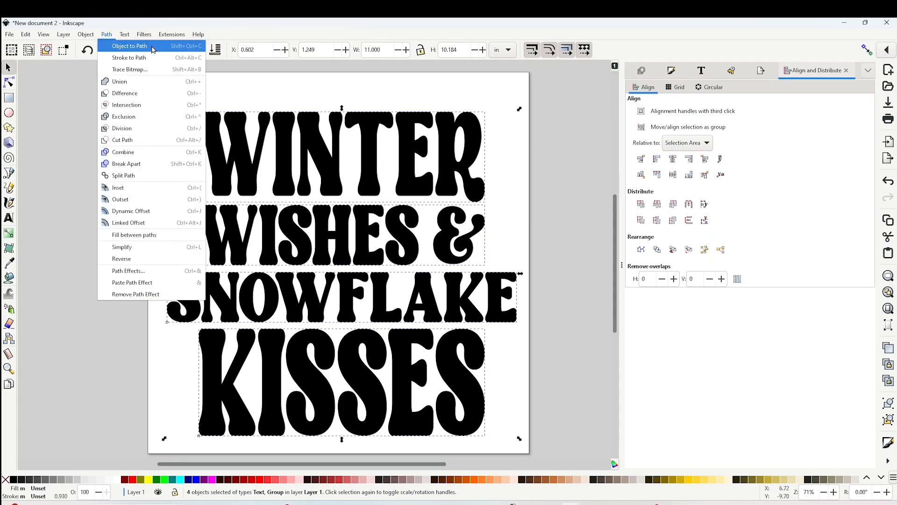
{"action": "mouse_move", "coordinate": [152, 49]}
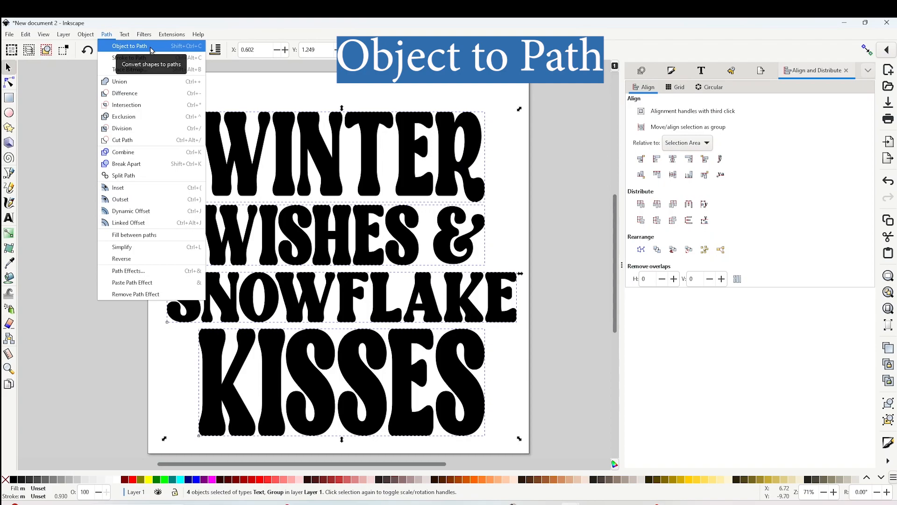
{"action": "left_click", "coordinate": [136, 45]}
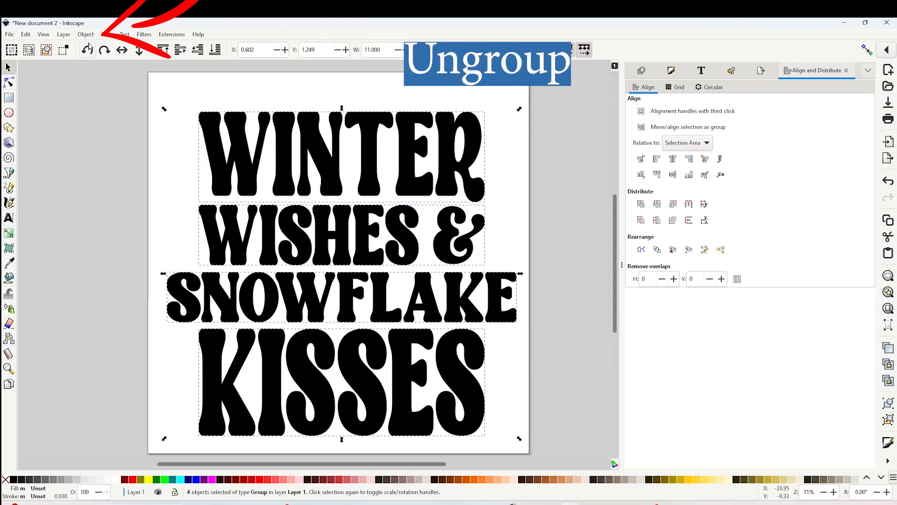
{"action": "left_click", "coordinate": [86, 34]}
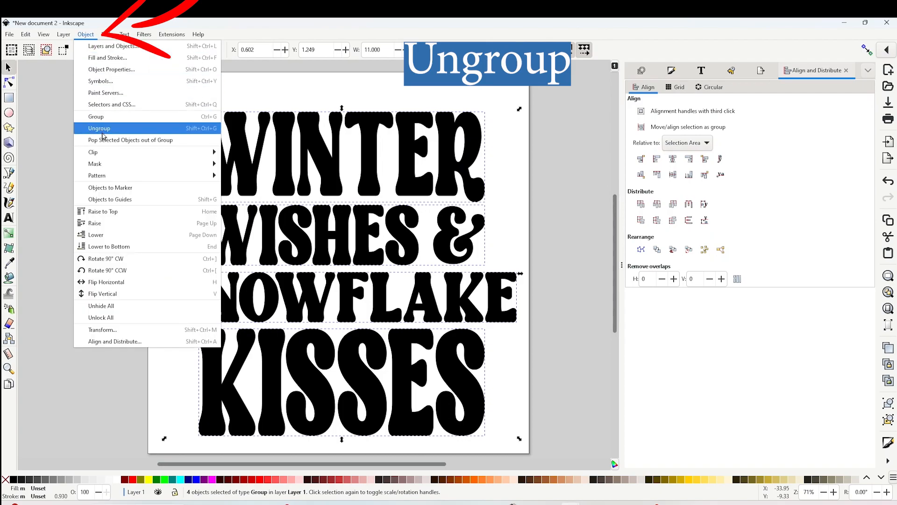
{"action": "left_click", "coordinate": [99, 128]}
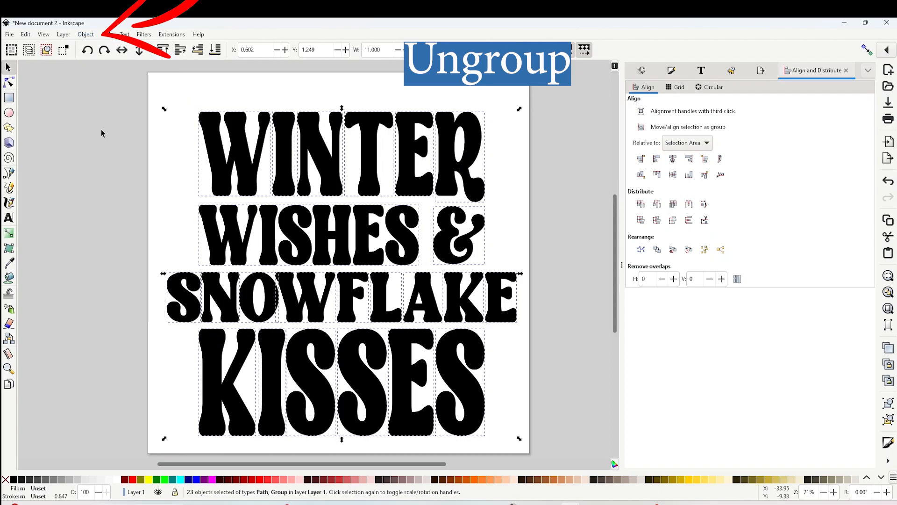
{"action": "left_click", "coordinate": [104, 34]}
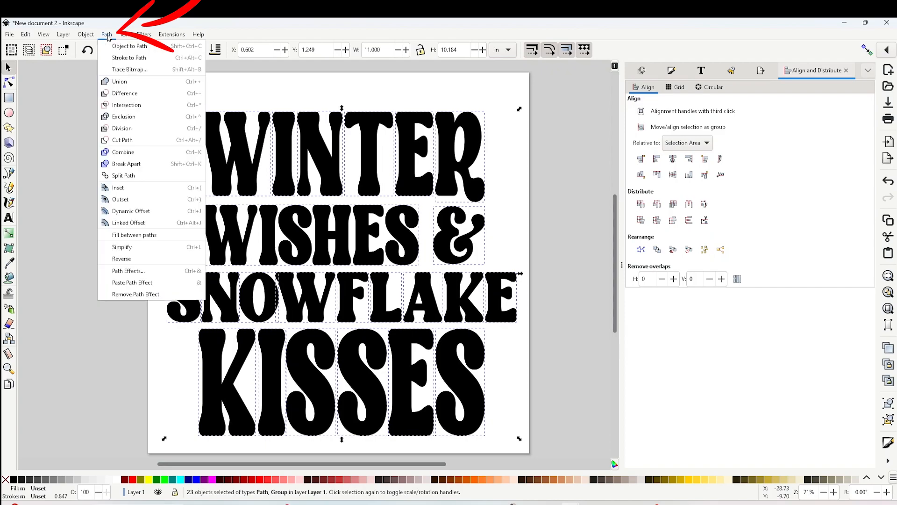
{"action": "left_click", "coordinate": [120, 82]}
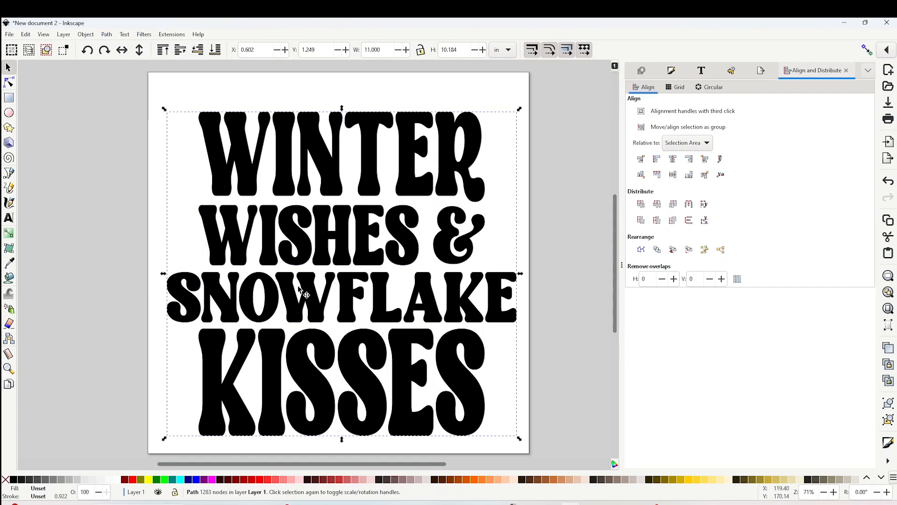
Step: Recentre the combined lettering and bring up the Path Effects panel for it
{"action": "left_click_drag", "start_coordinate": [307, 294], "coordinate": [353, 301]}
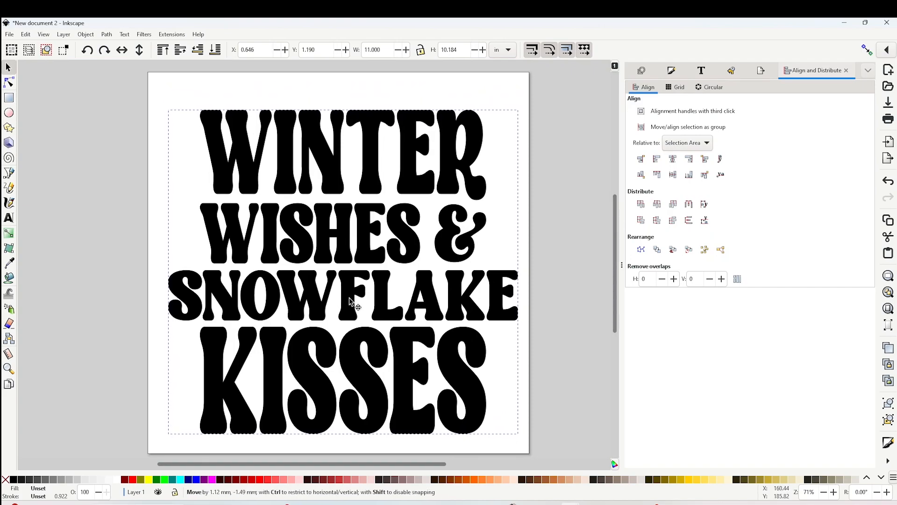
{"action": "left_click", "coordinate": [357, 301]}
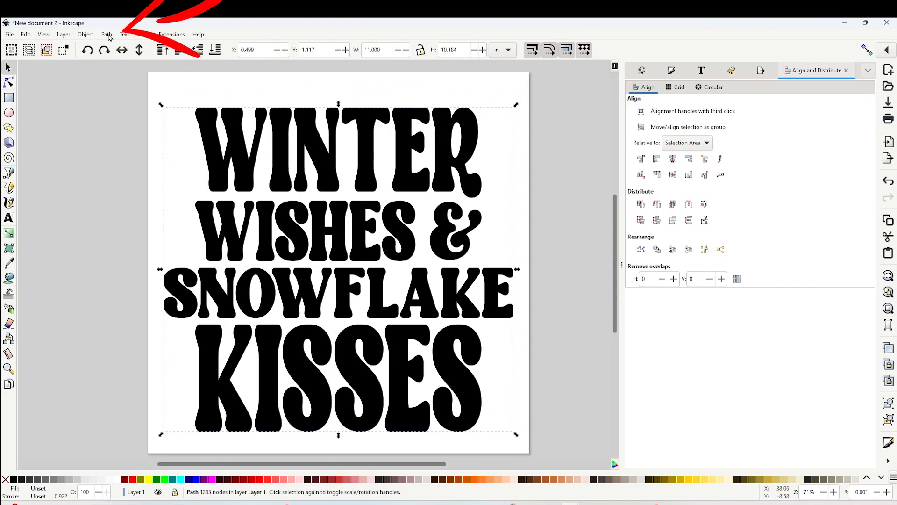
{"action": "left_click", "coordinate": [108, 33]}
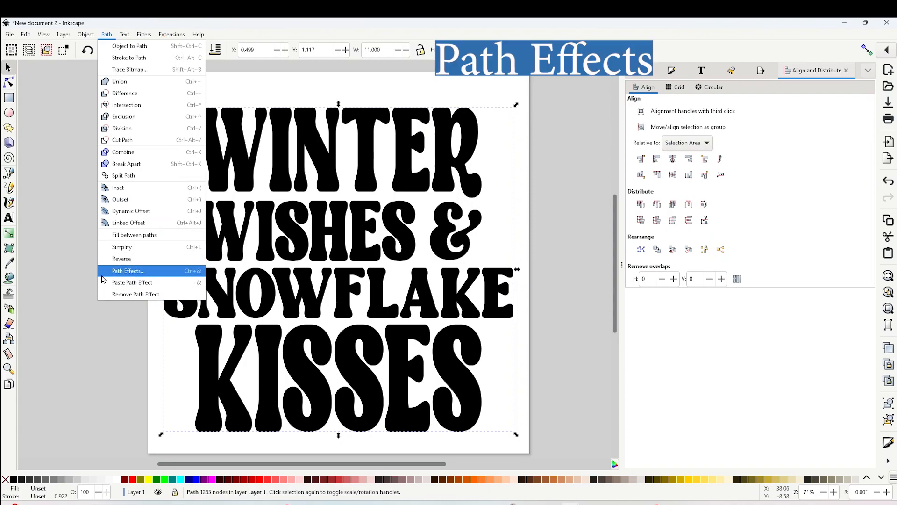
{"action": "mouse_move", "coordinate": [138, 276]}
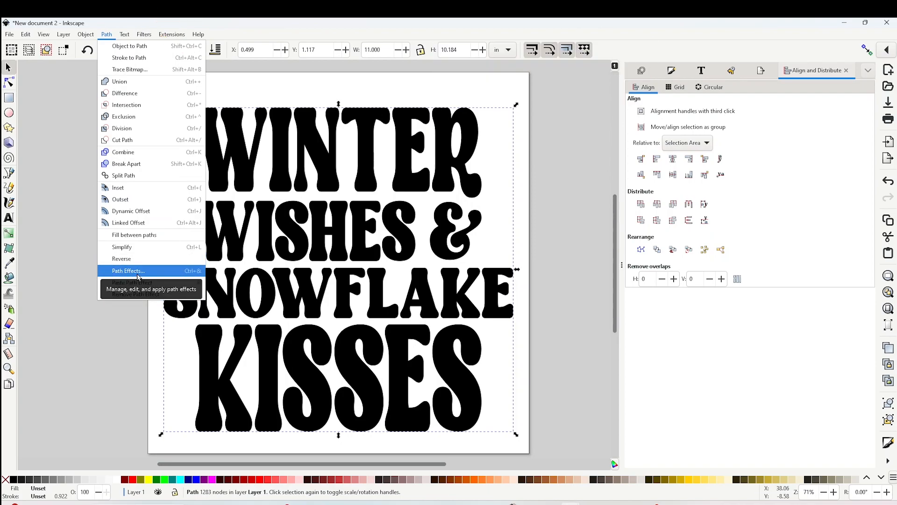
{"action": "left_click", "coordinate": [128, 271]}
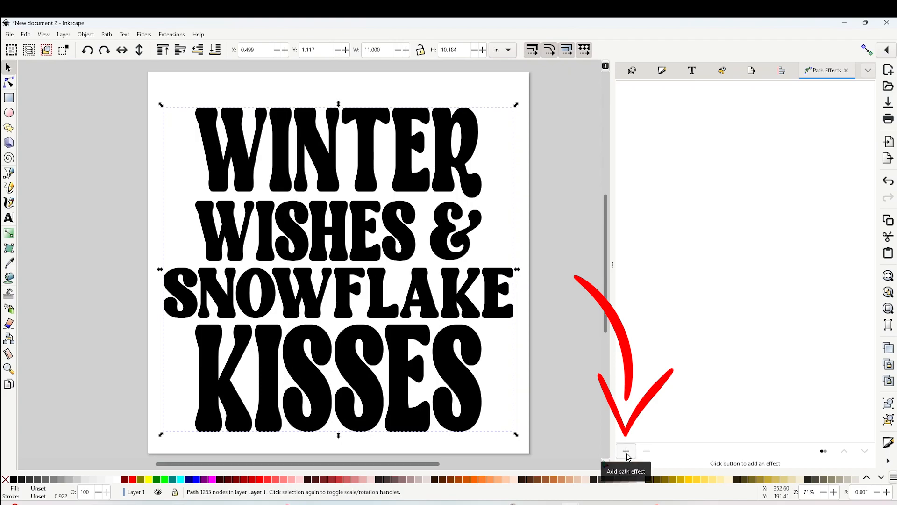
Step: Add Lattice Deformation 2 and show its deformation grid with the node tool
{"action": "left_click", "coordinate": [626, 450]}
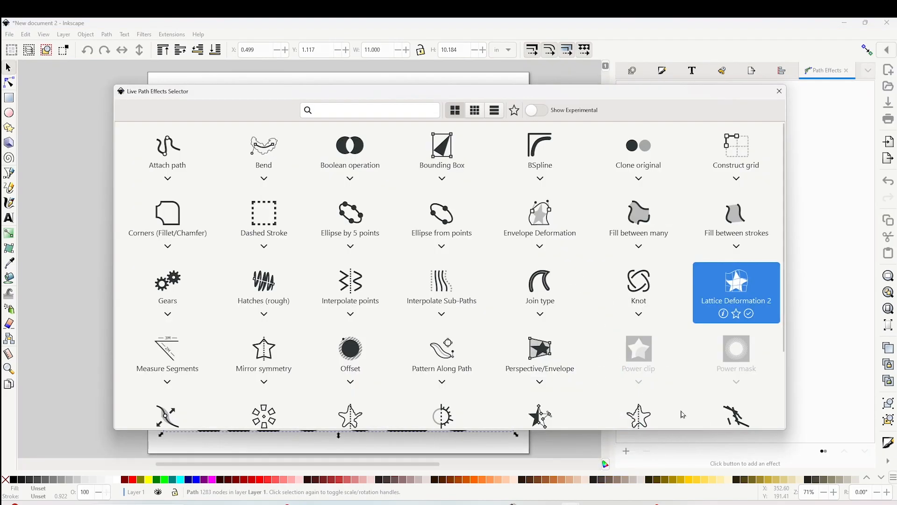
{"action": "mouse_move", "coordinate": [739, 312]}
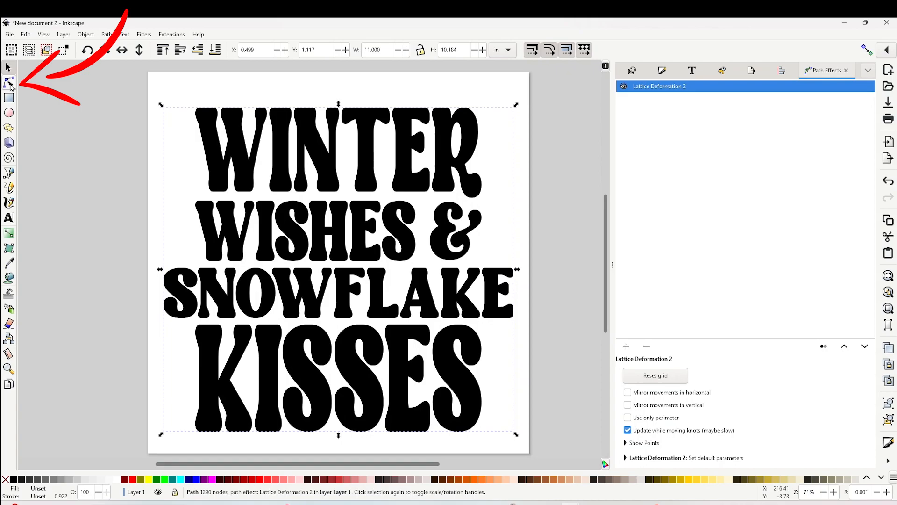
{"action": "left_click", "coordinate": [7, 83]}
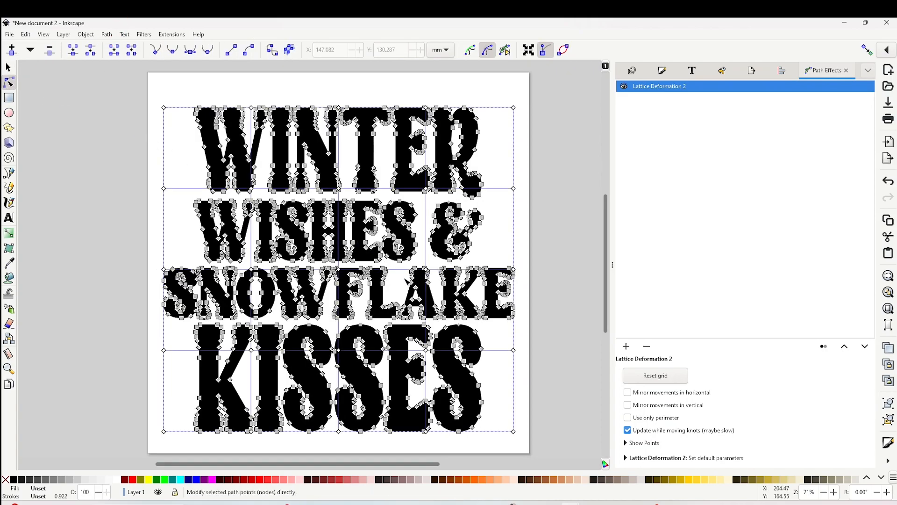
{"action": "mouse_move", "coordinate": [363, 334]}
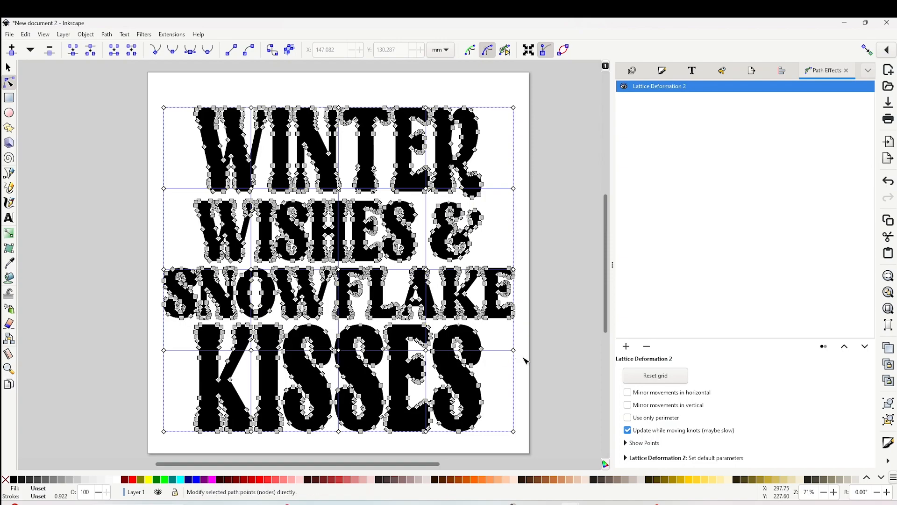
{"action": "mouse_move", "coordinate": [435, 292]}
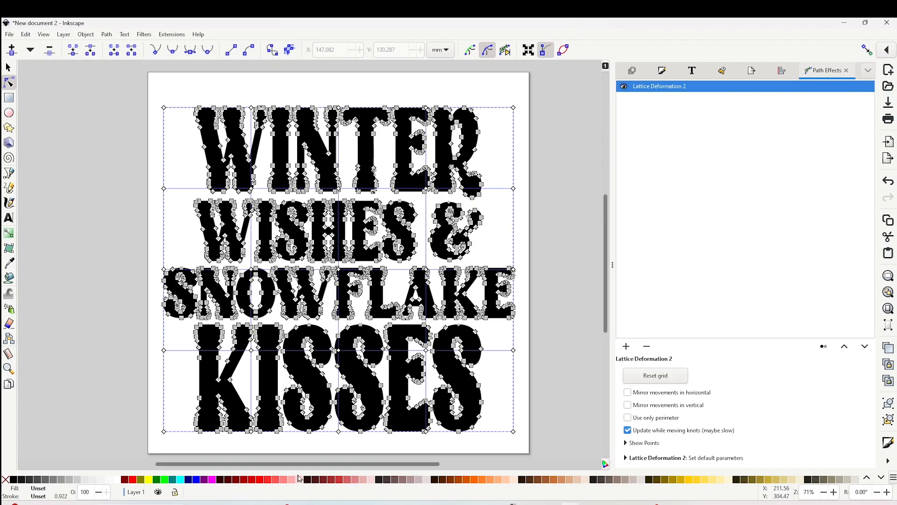
{"action": "mouse_move", "coordinate": [254, 353]}
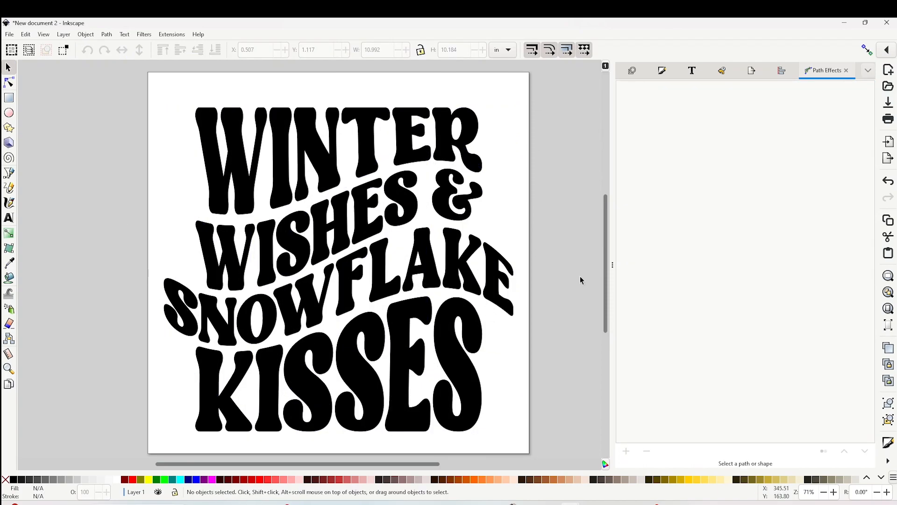
Step: Flatten the lattice warp with Object to Path, Break Apart the letters and deselect
{"action": "left_click", "coordinate": [337, 269]}
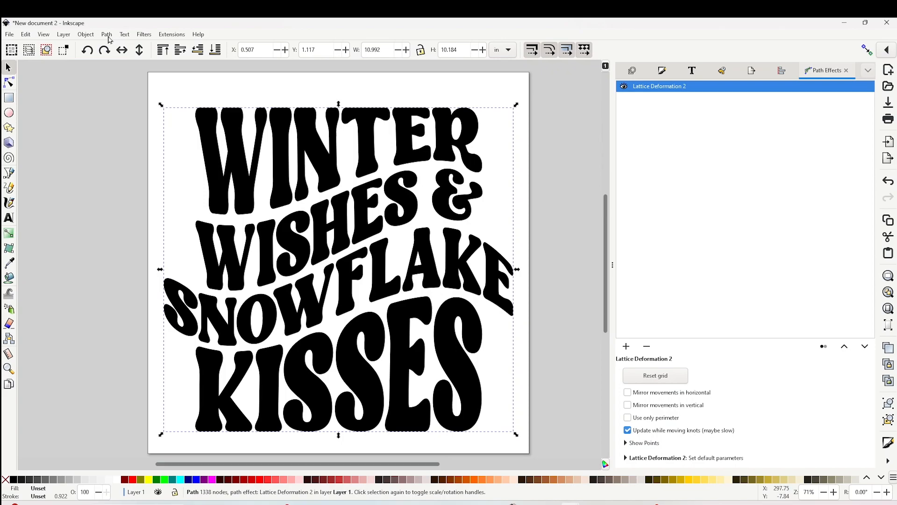
{"action": "left_click", "coordinate": [106, 34]}
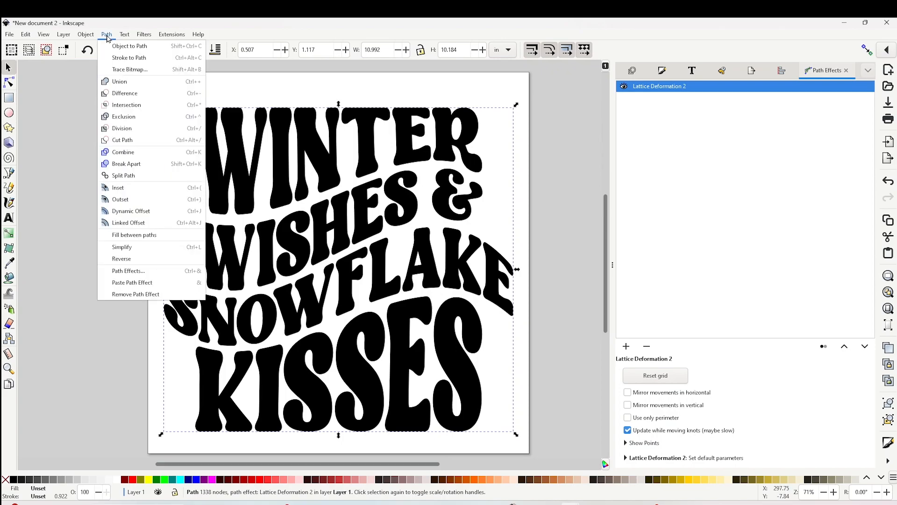
{"action": "mouse_move", "coordinate": [133, 46]}
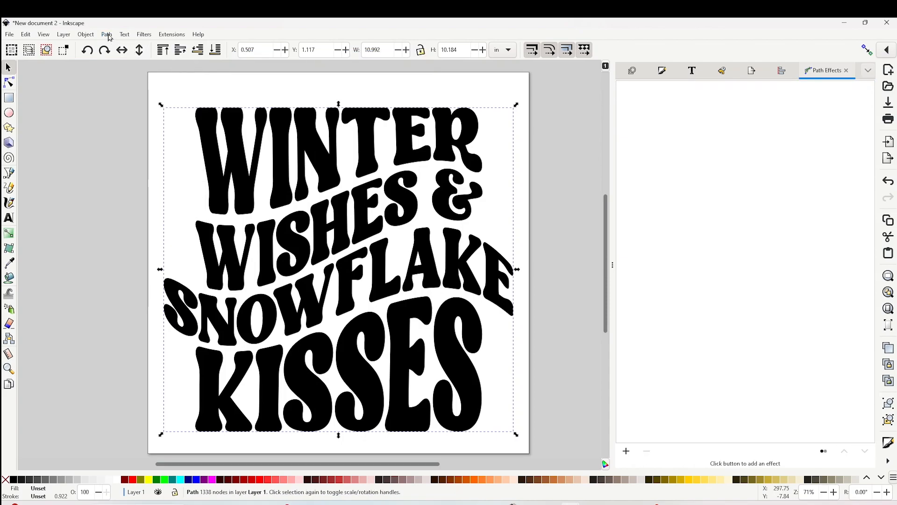
{"action": "left_click", "coordinate": [106, 34]}
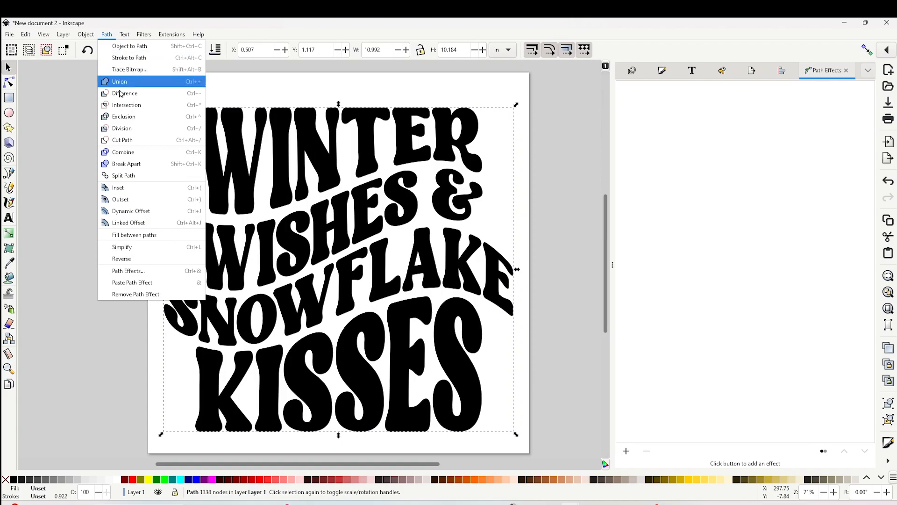
{"action": "mouse_move", "coordinate": [126, 163]}
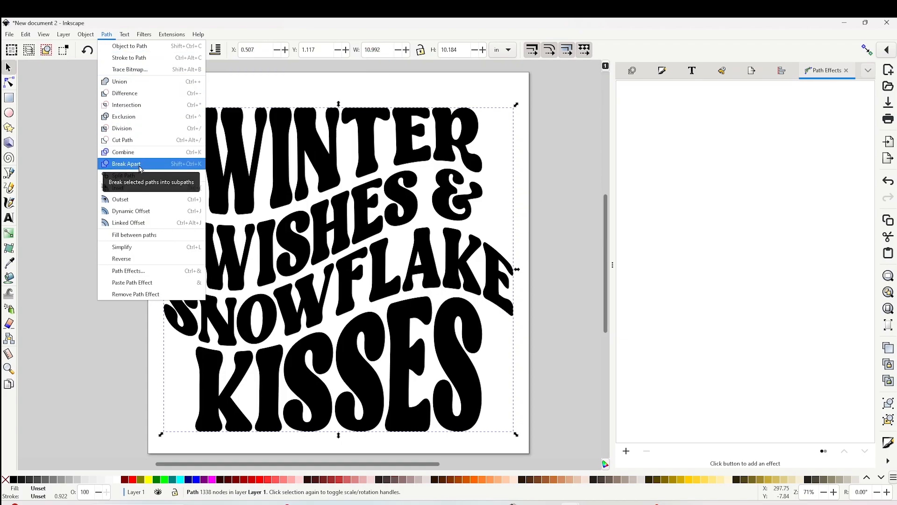
{"action": "left_click", "coordinate": [126, 164]}
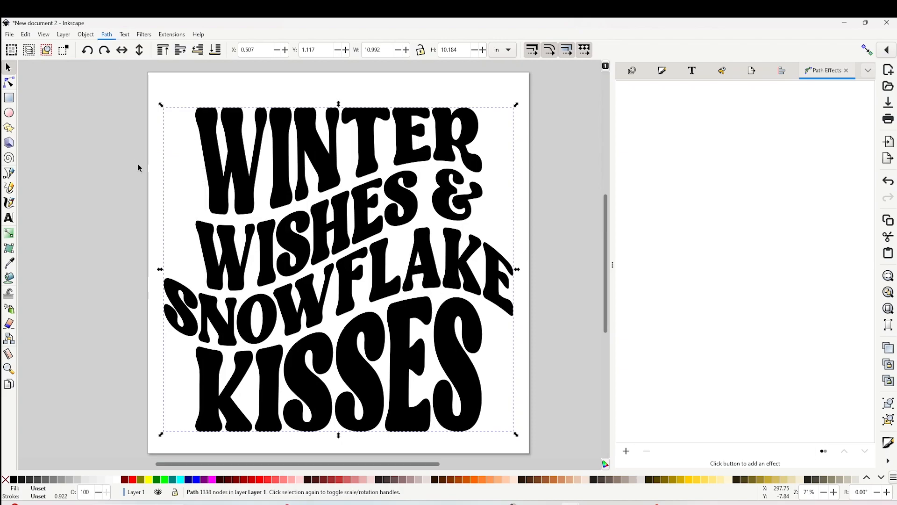
{"action": "left_click", "coordinate": [165, 94]}
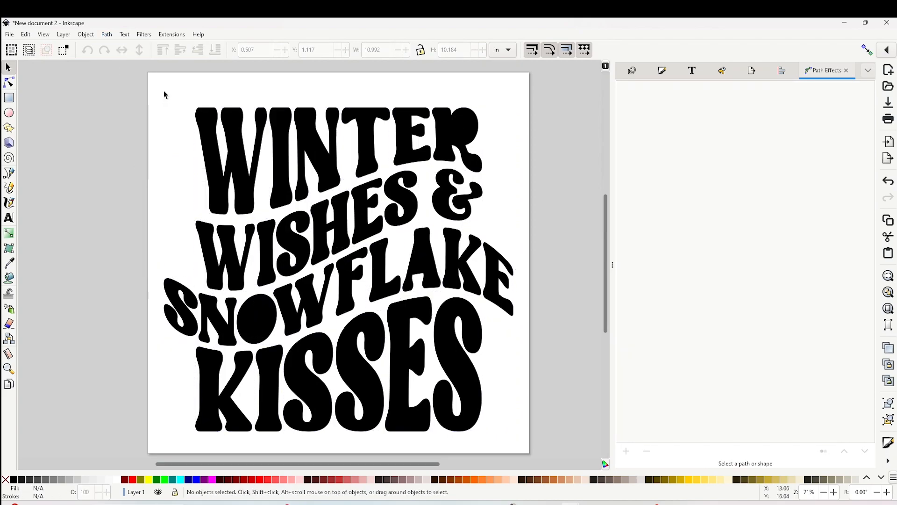
Step: Select the WINTER letters and combine them into one shape for colouring
{"action": "left_click_drag", "start_coordinate": [166, 83], "coordinate": [499, 216]}
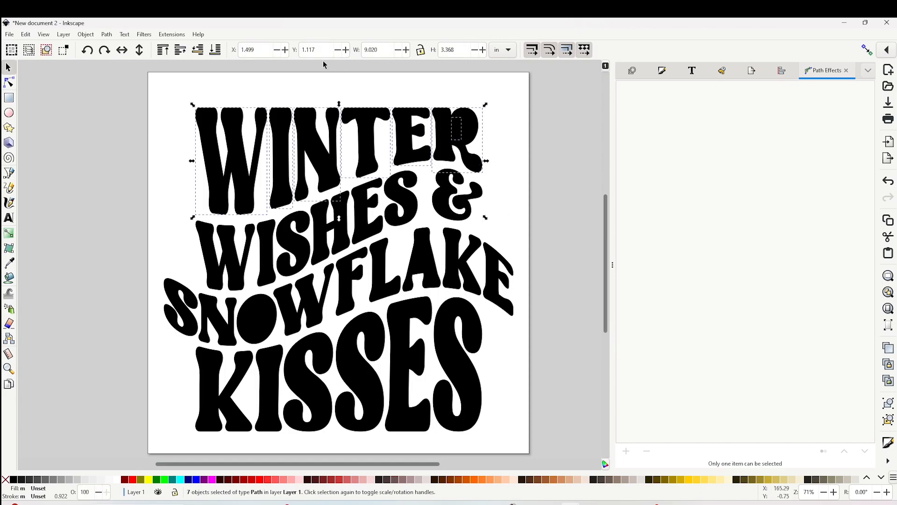
{"action": "left_click", "coordinate": [107, 34]}
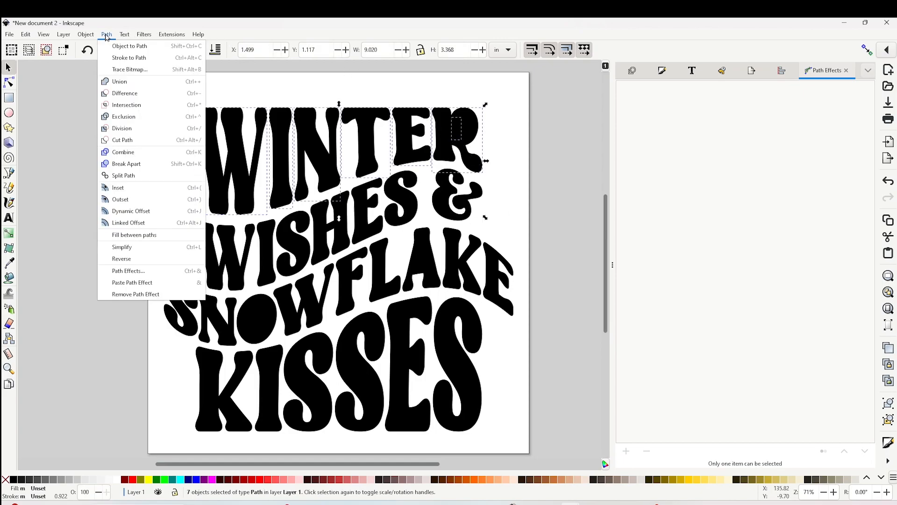
{"action": "left_click", "coordinate": [122, 151]}
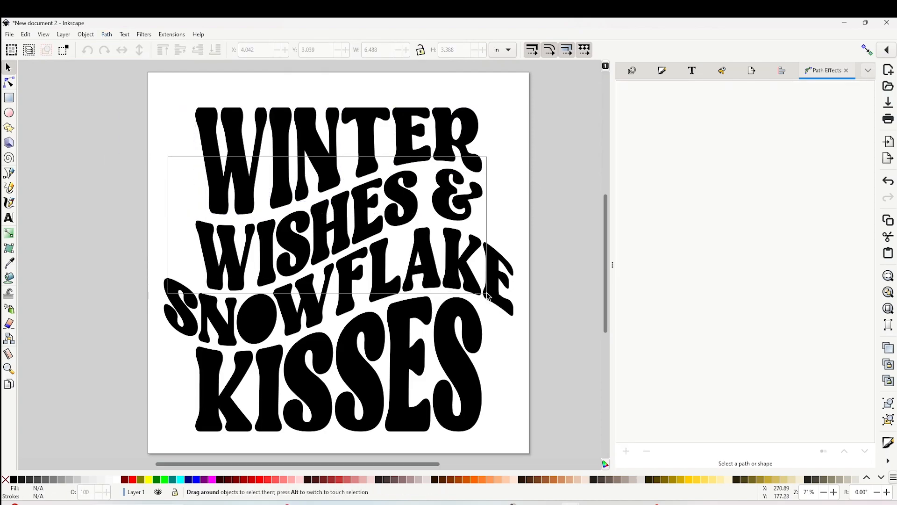
{"action": "left_click", "coordinate": [107, 34]}
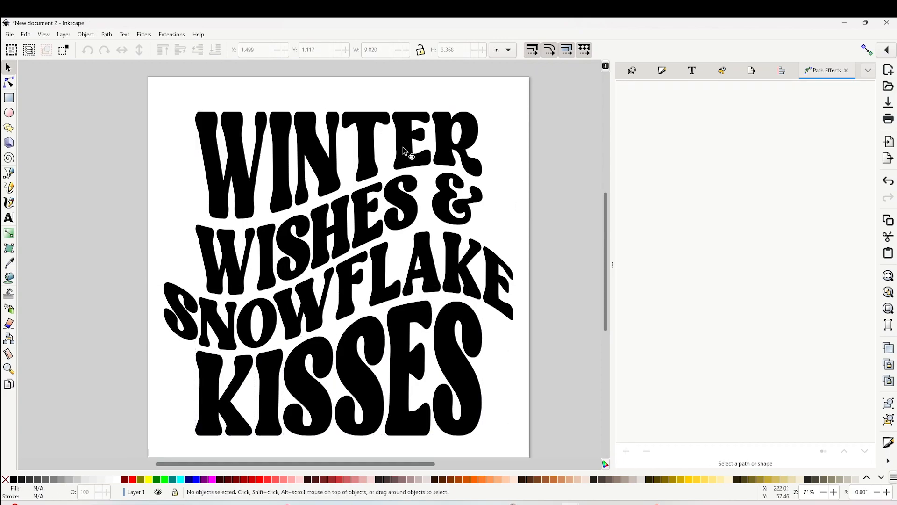
{"action": "mouse_move", "coordinate": [374, 161]}
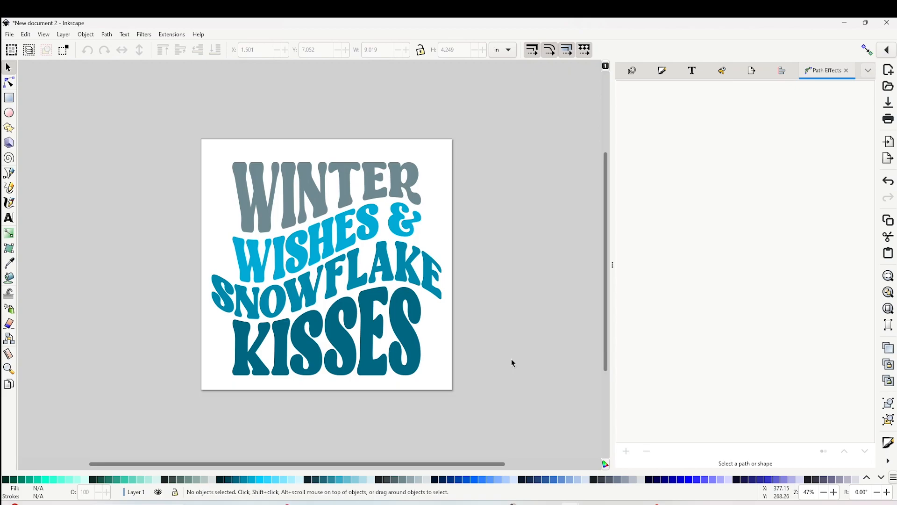
{"action": "mouse_move", "coordinate": [520, 197]}
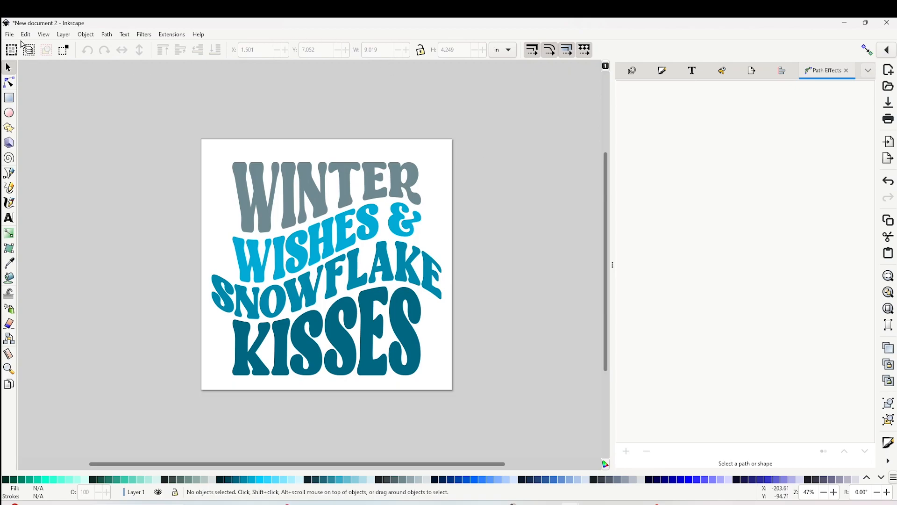
Step: Save As 'Winter Kisses and snowflake wishes' with the Plain SVG format
{"action": "left_click", "coordinate": [8, 33]}
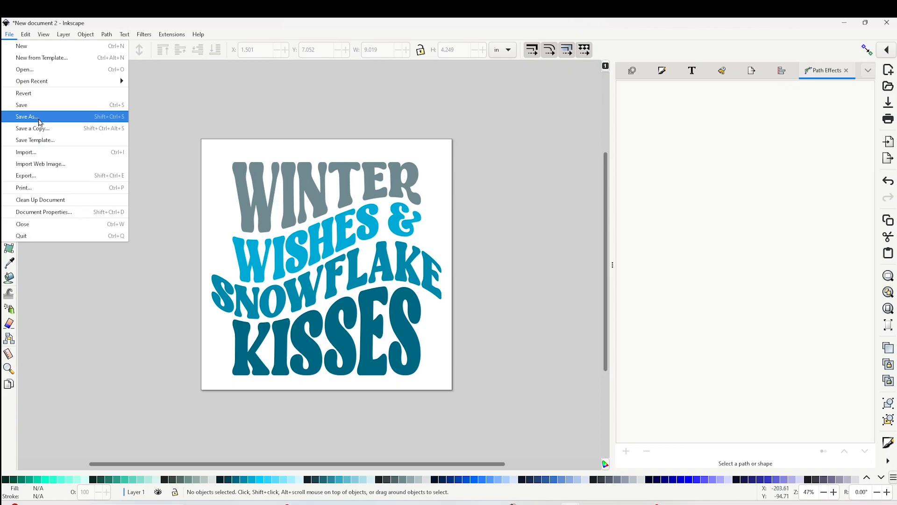
{"action": "left_click", "coordinate": [27, 116]}
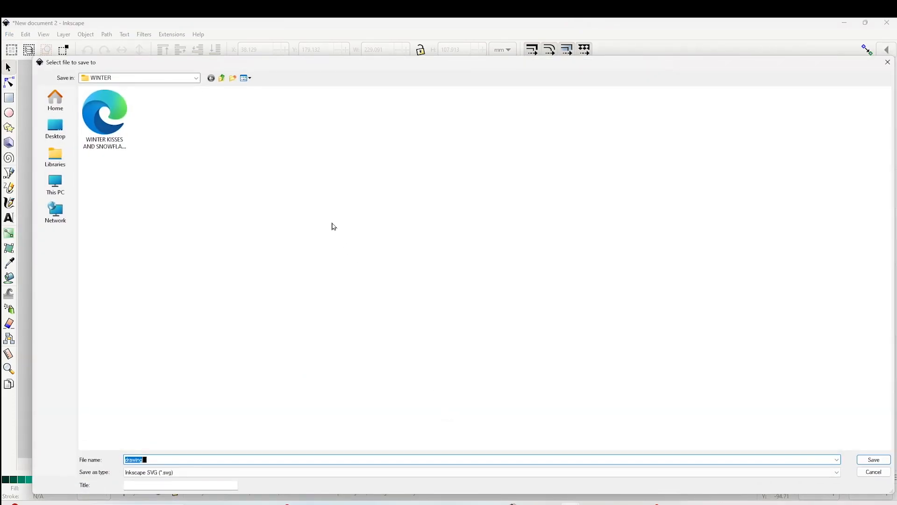
{"action": "mouse_move", "coordinate": [352, 210]}
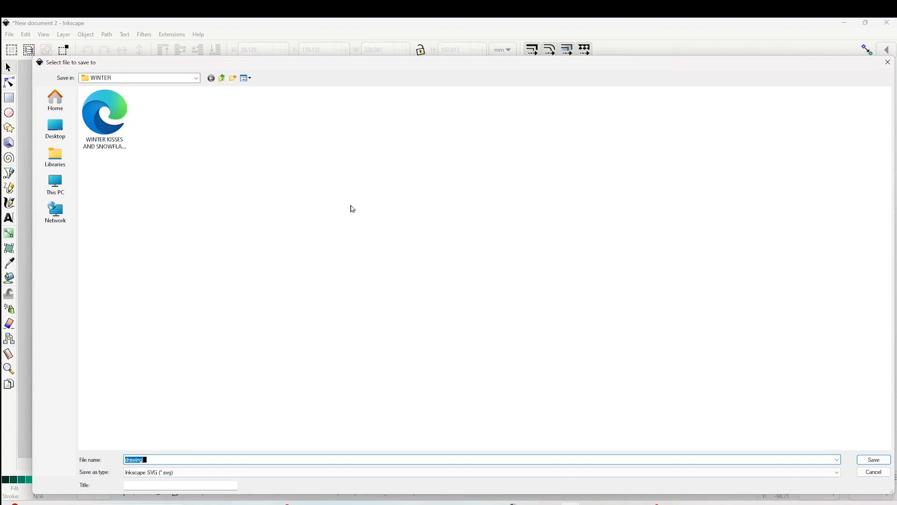
{"action": "type", "text": "Winter Kisses and snowflake"}
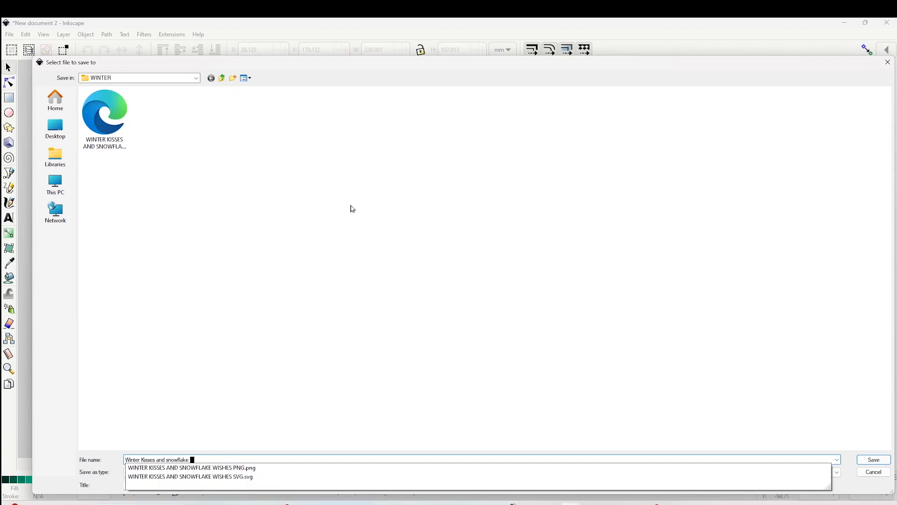
{"action": "type", "text": "wishes SVG"}
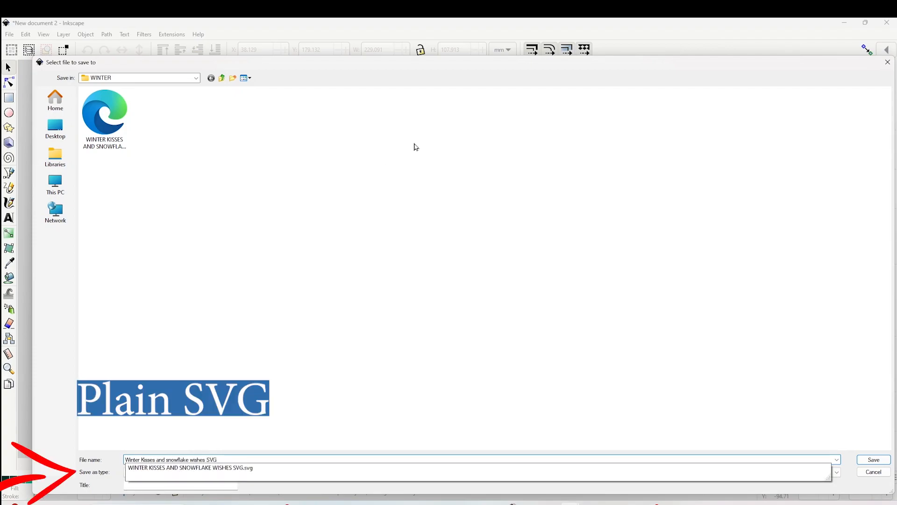
{"action": "left_click", "coordinate": [875, 459]}
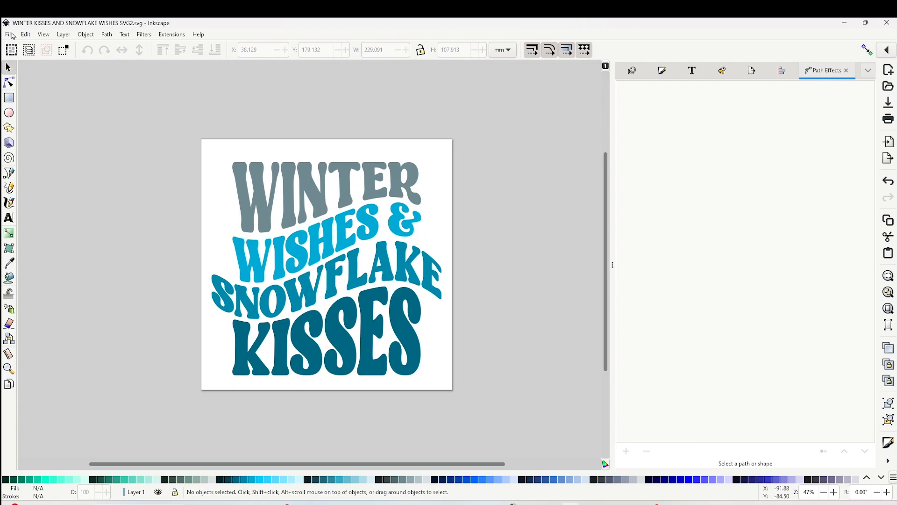
Step: Export the page as 'WINTER KISSES AND SNOWFLAKE WISHES PNG' in the WINTER folder
{"action": "left_click", "coordinate": [9, 34]}
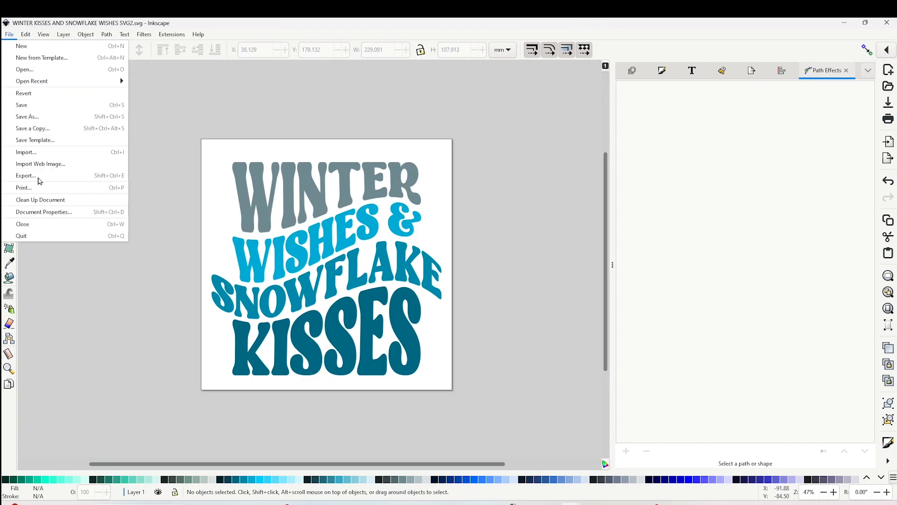
{"action": "left_click", "coordinate": [26, 175]}
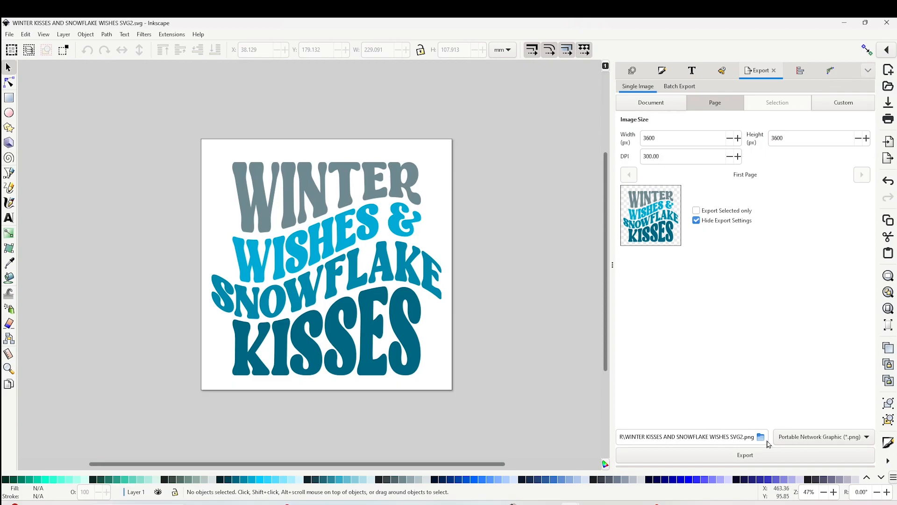
{"action": "mouse_move", "coordinate": [761, 438]}
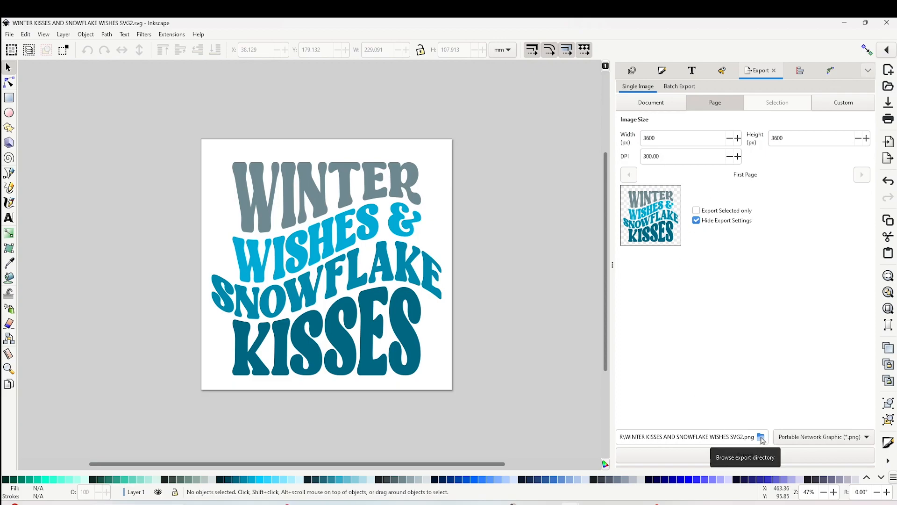
{"action": "left_click", "coordinate": [761, 437]}
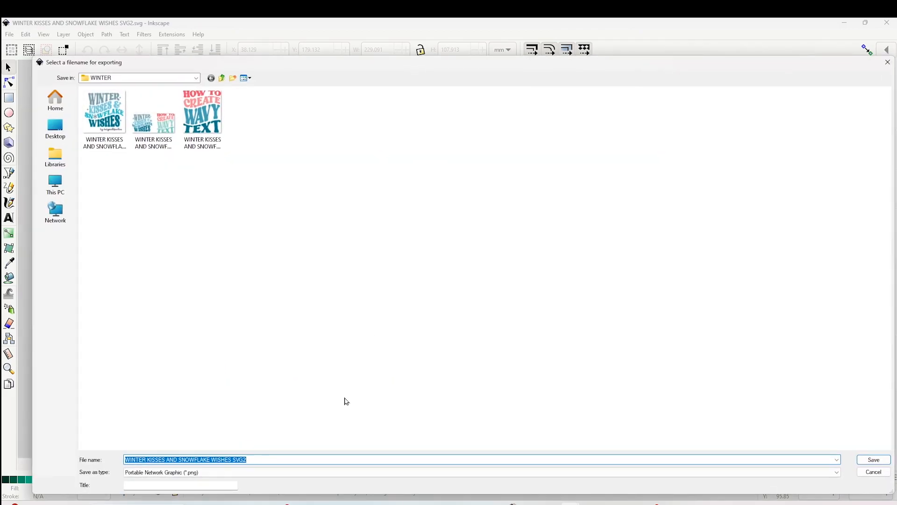
{"action": "type", "text": "WINTER KISSES AND SNOWFLAKE WISHES PNG"}
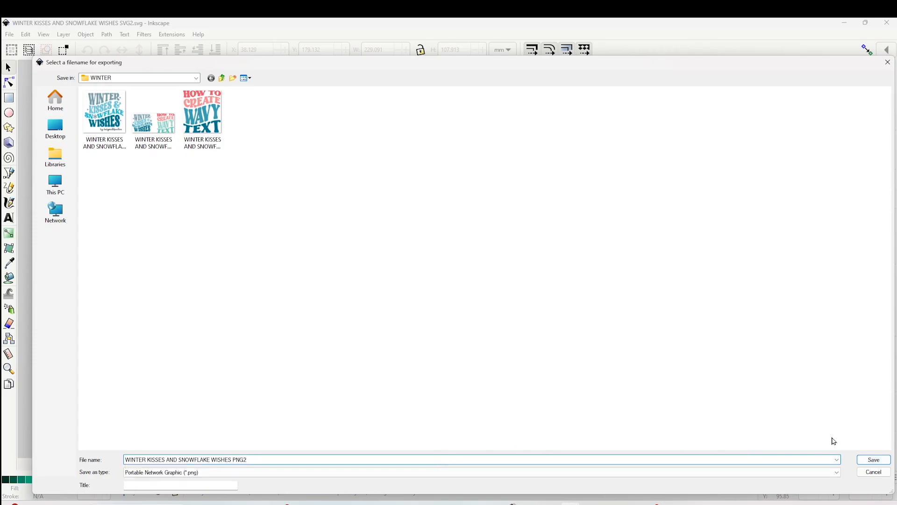
{"action": "left_click", "coordinate": [873, 459]}
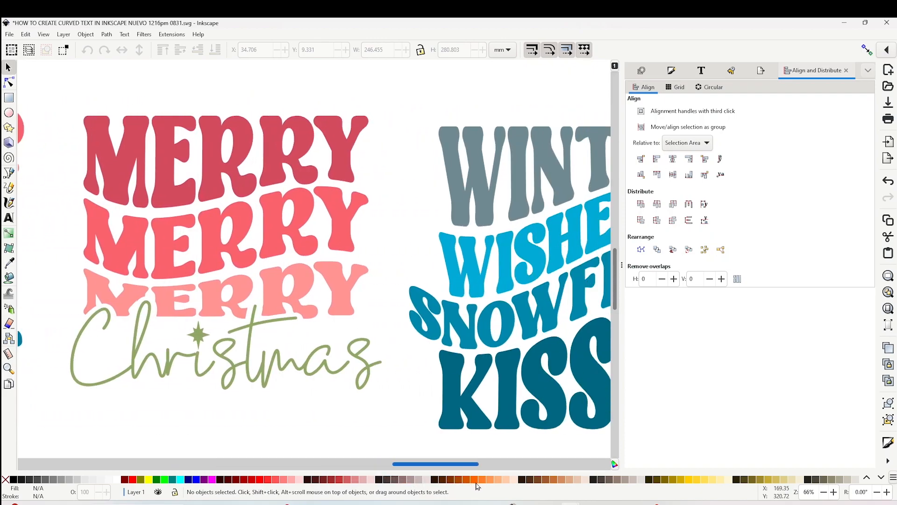
{"action": "scroll", "scroll_direction": "right", "scroll_amount": 3}
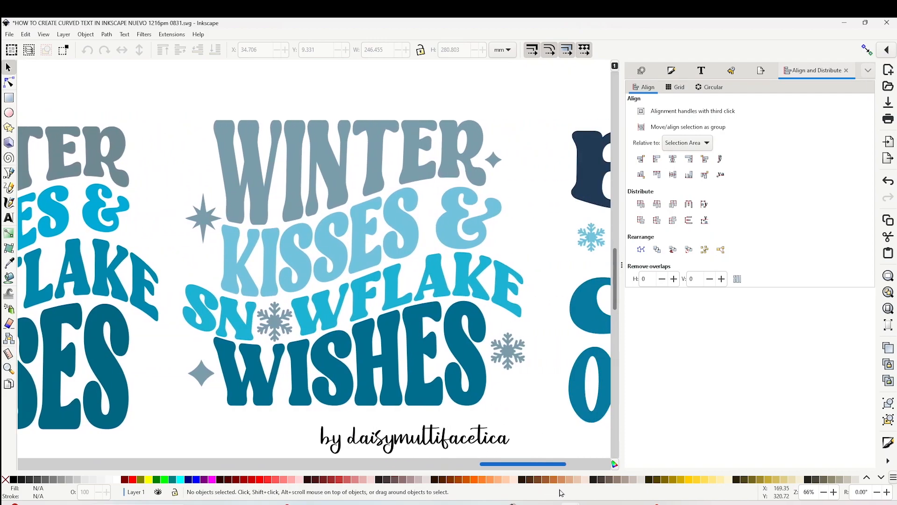
{"action": "scroll", "scroll_direction": "right", "scroll_amount": 3}
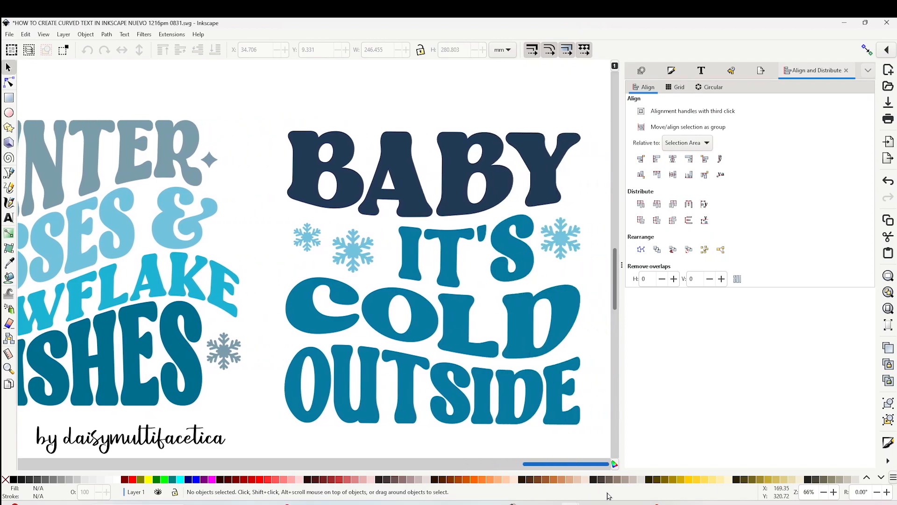